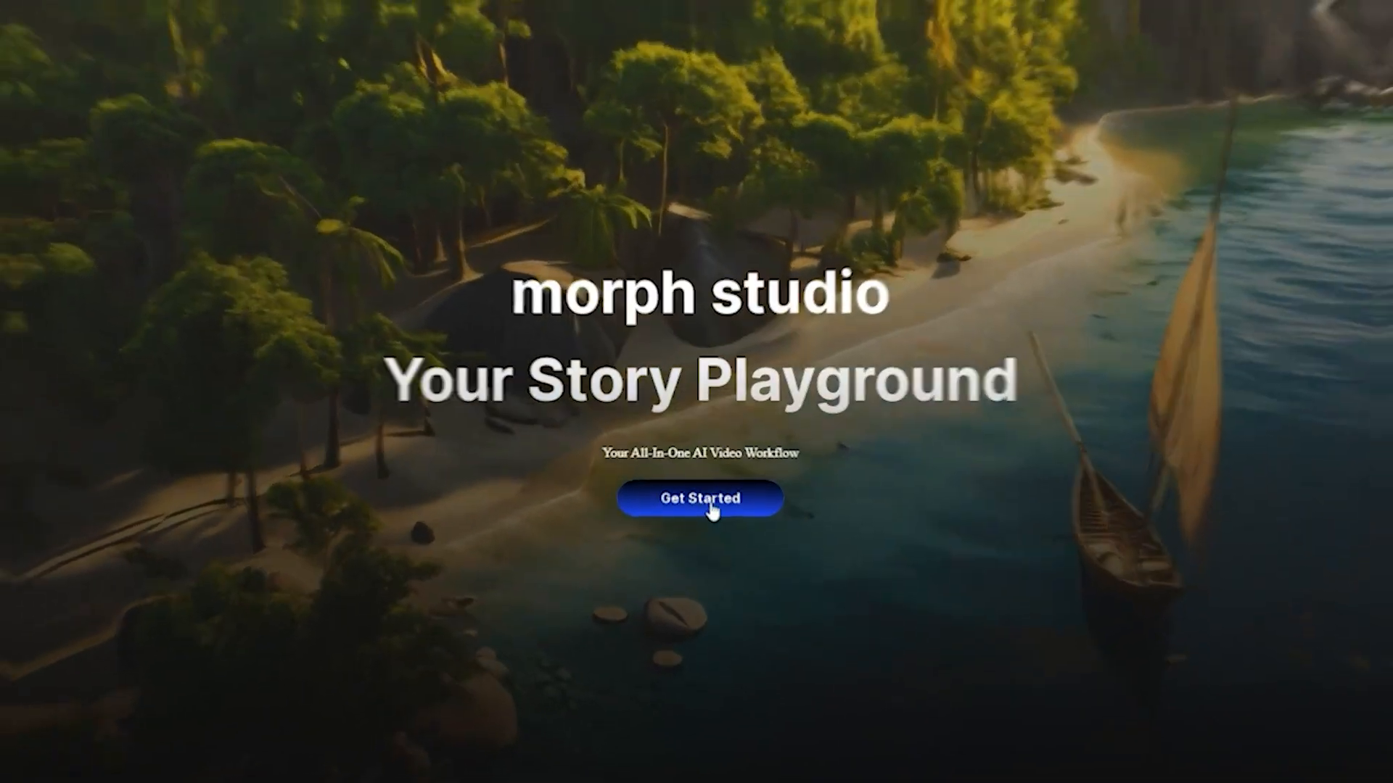
Enter the studio from the Your Story Playground welcome page.
click(699, 497)
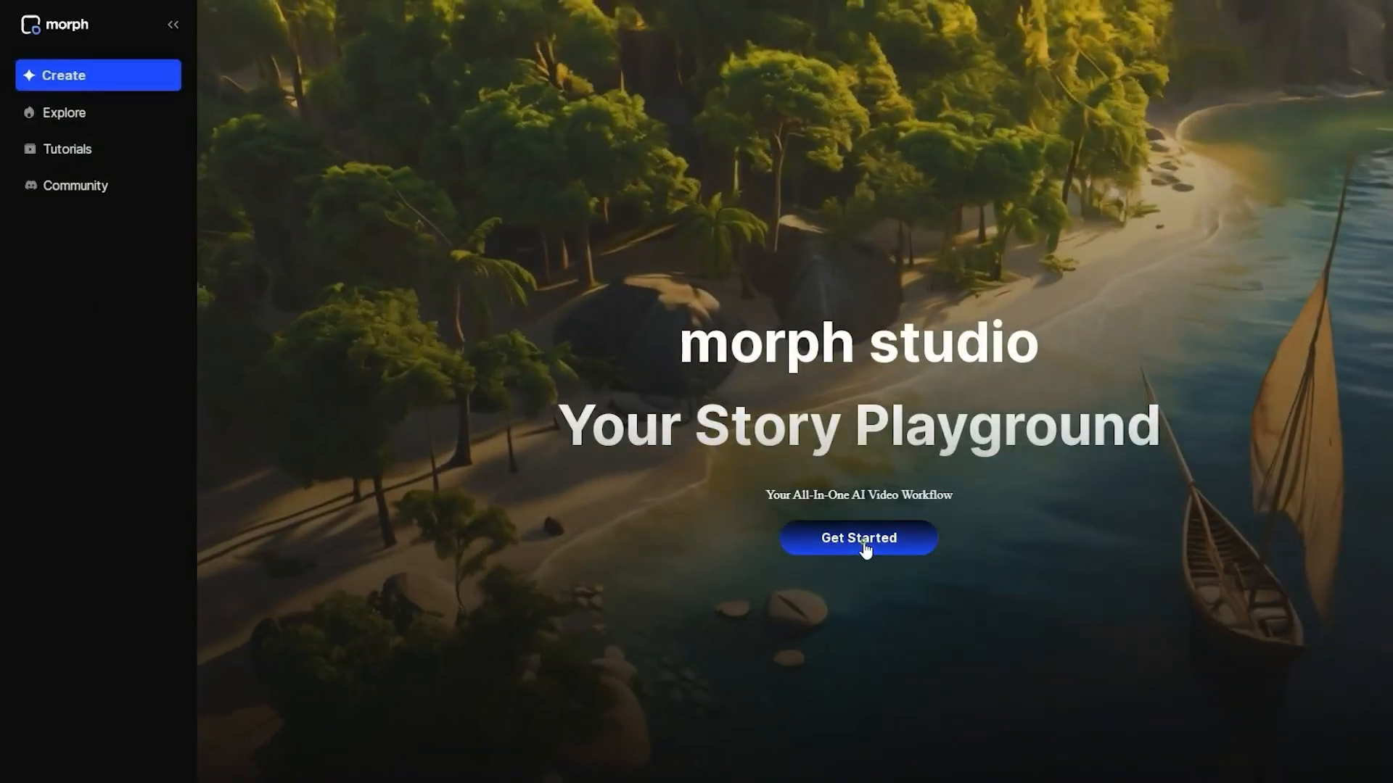
click(857, 539)
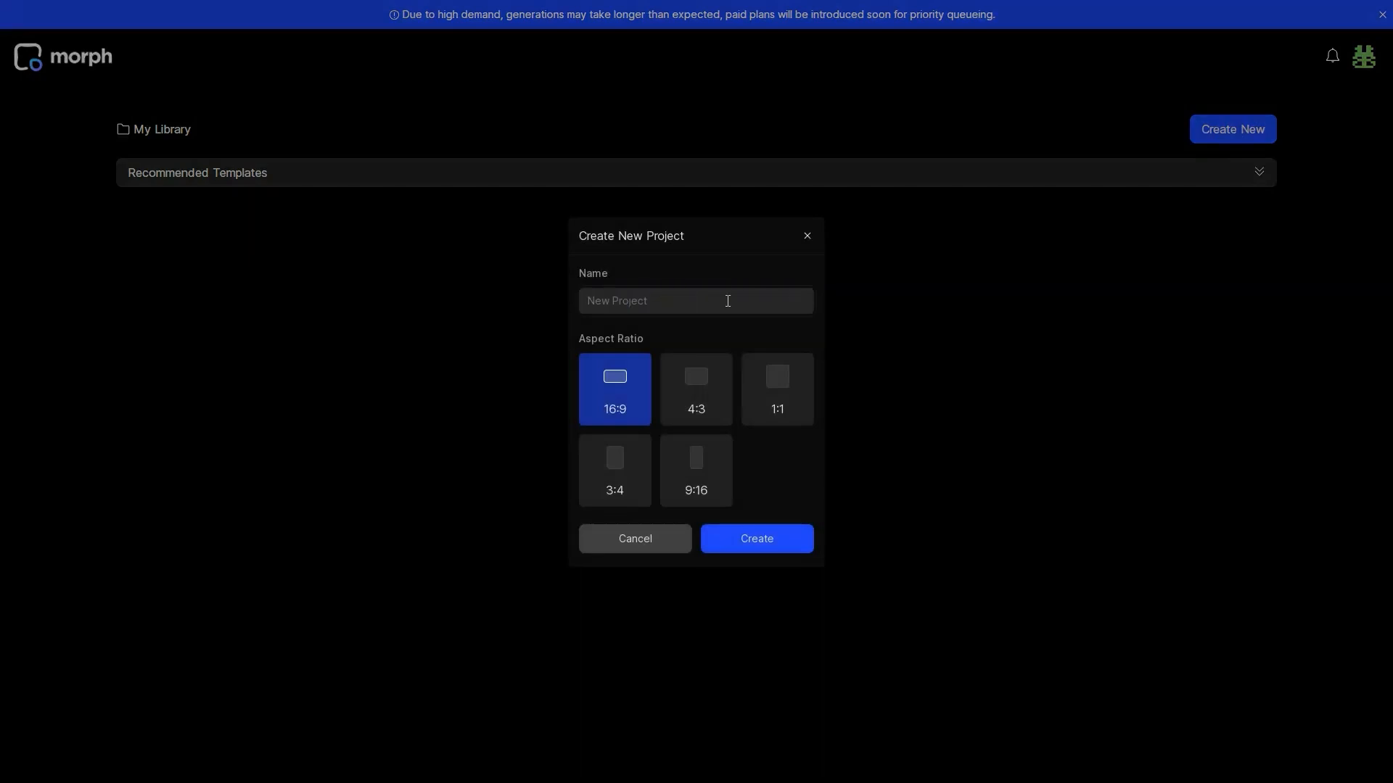
Create a 16:9 project named Project-Prompt and start it from an empty shot.
text(Project-Promp)
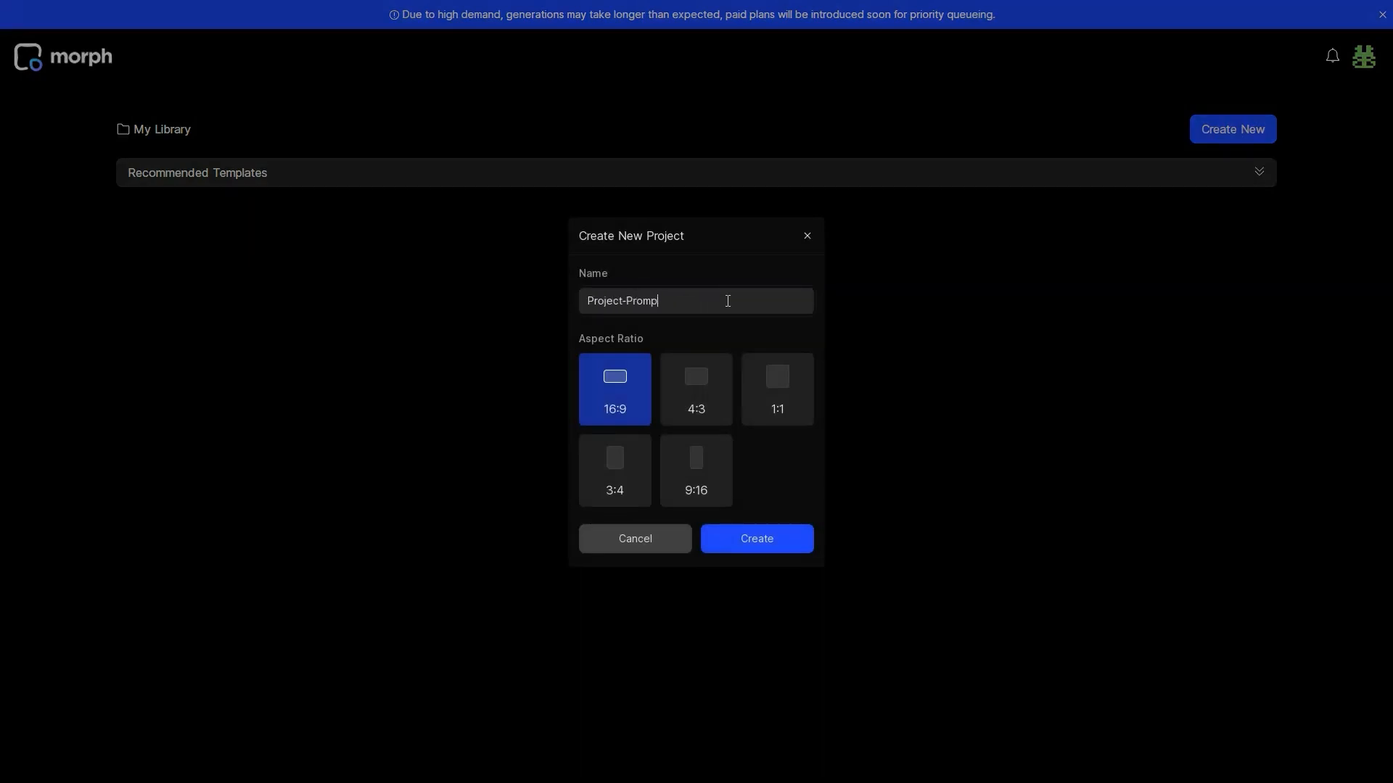
click(695, 389)
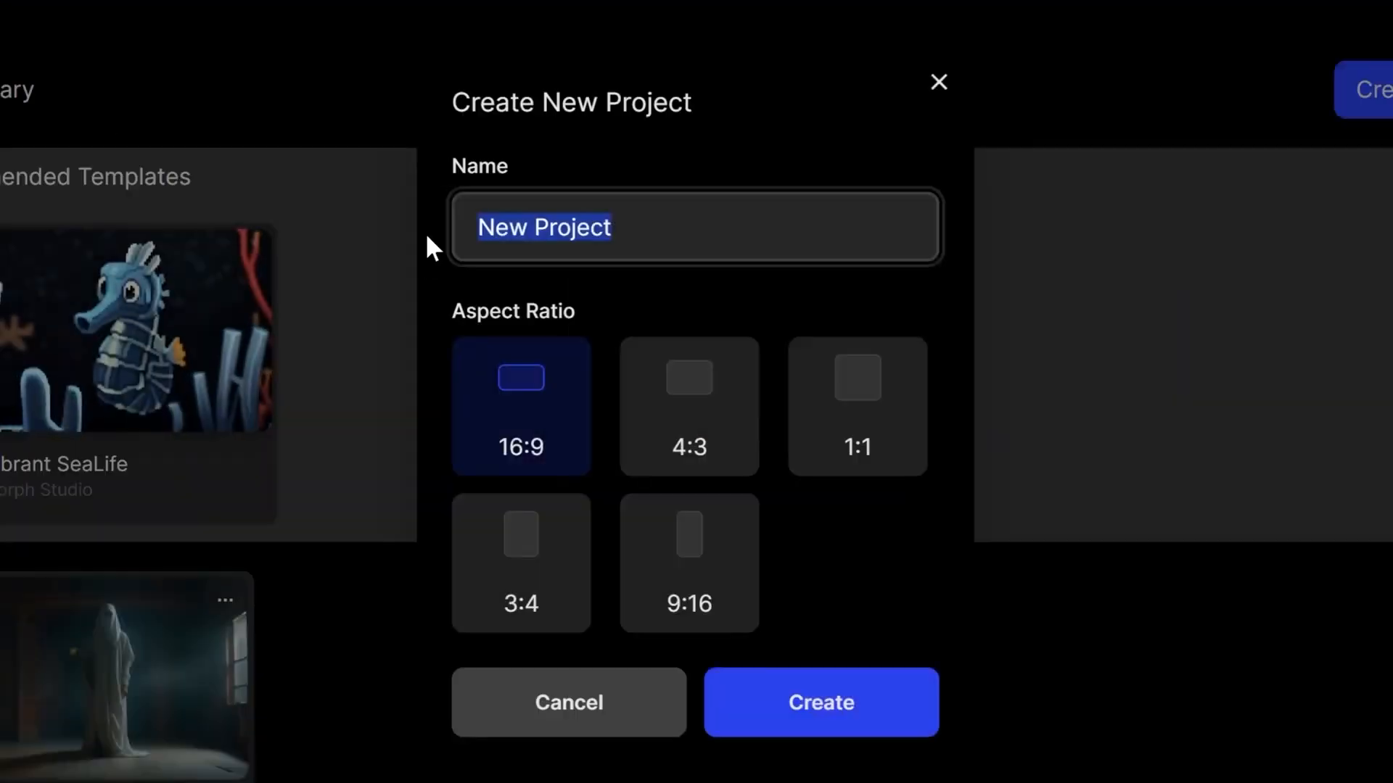
text(My Project)
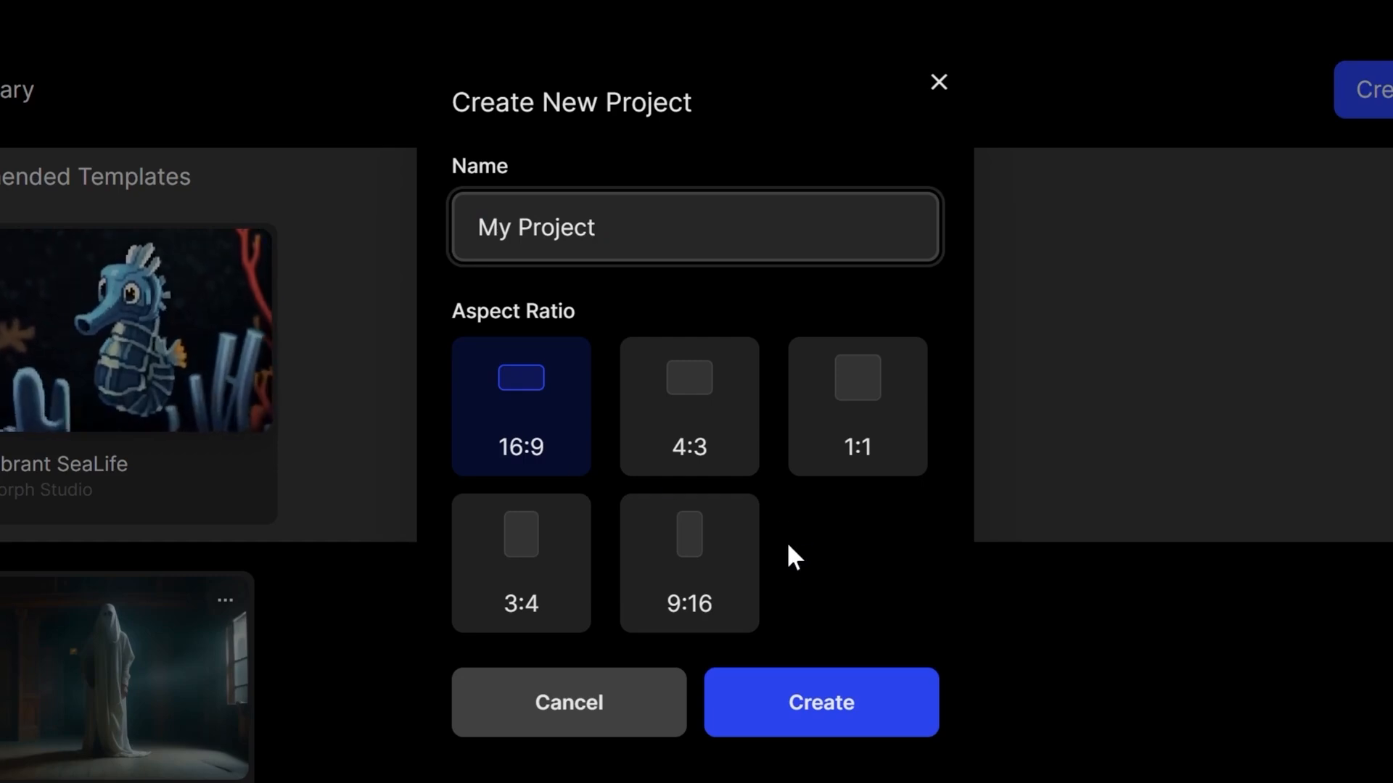
click(818, 702)
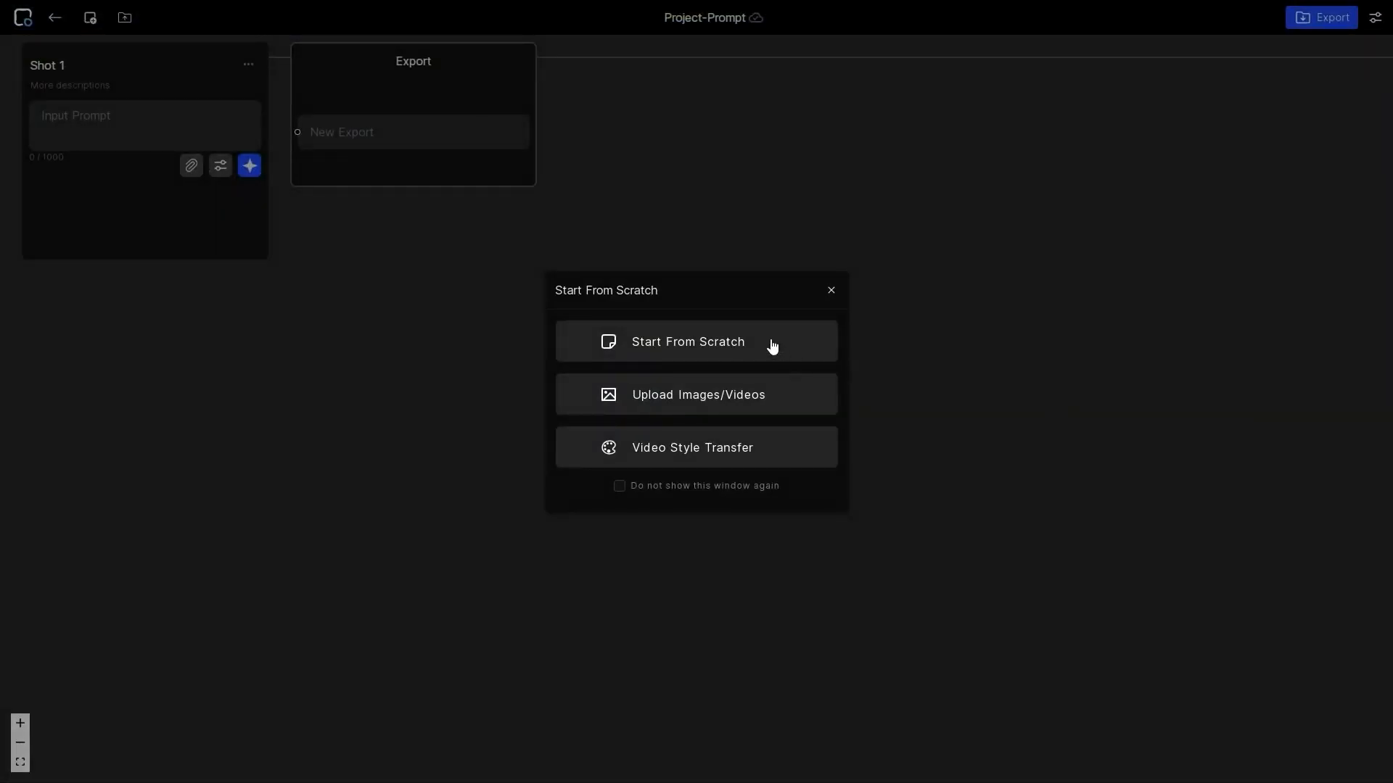
click(830, 290)
text(First)
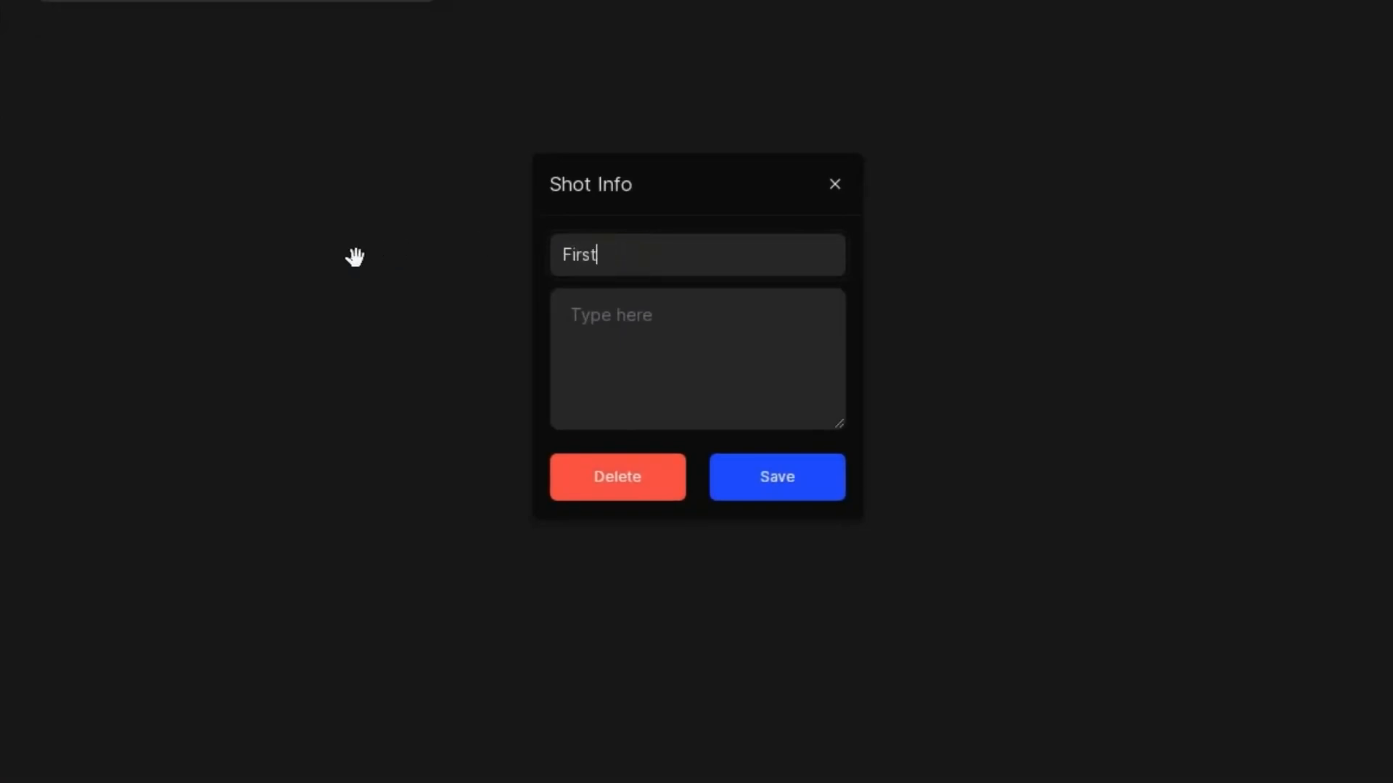
Rename the first shot to 'Shot-' and save it.
text(Shot-)
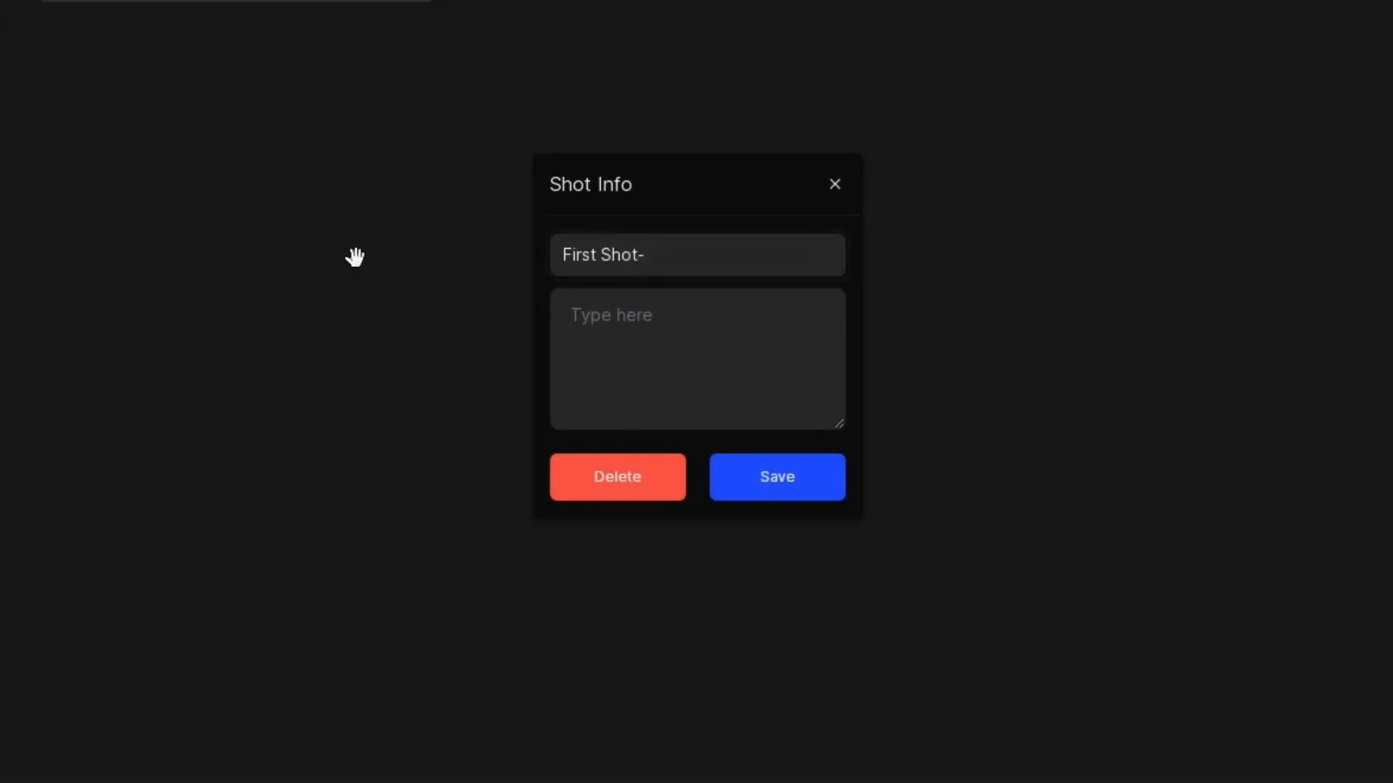
click(833, 185)
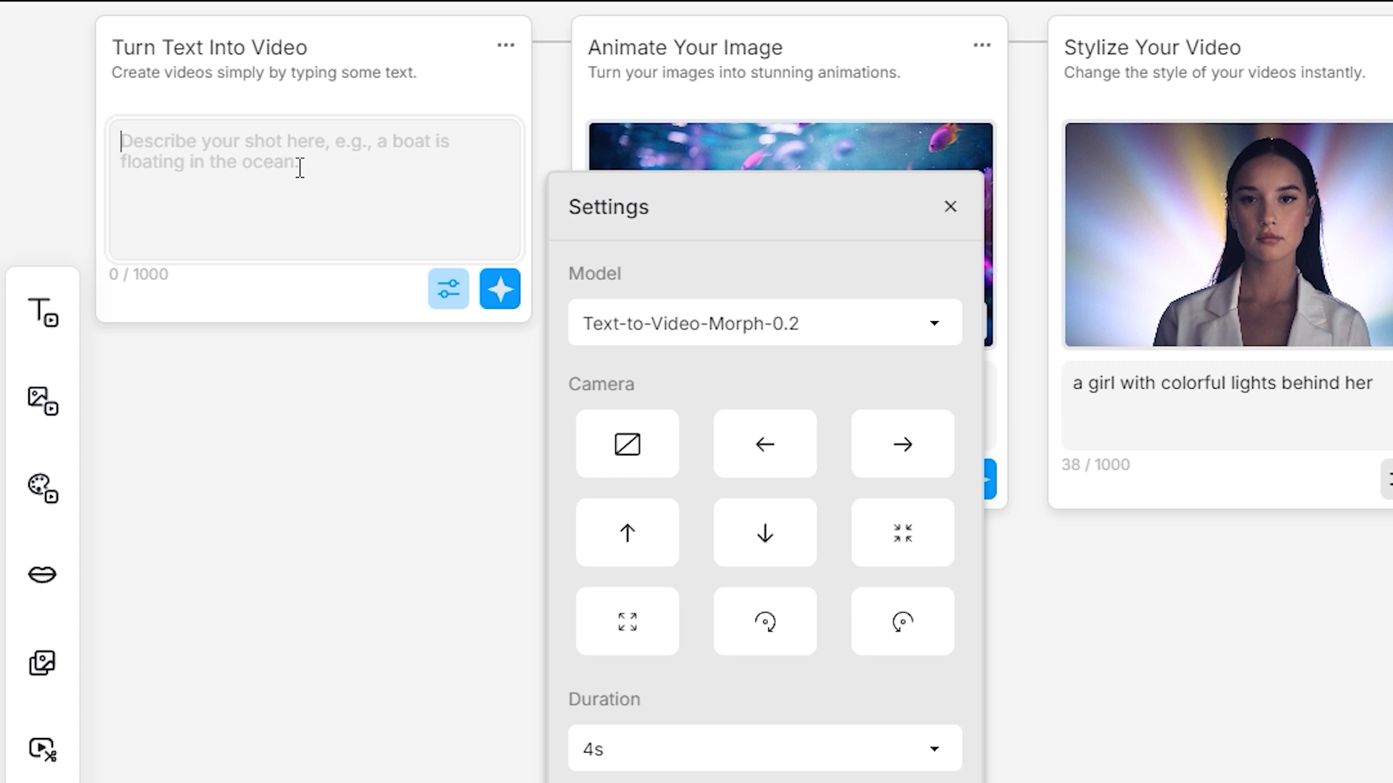
Generate a clip from the prompt 'jackson chameleon walking on a green tree' and begin restyling it.
text(jackson chameleon walking on a green tree)
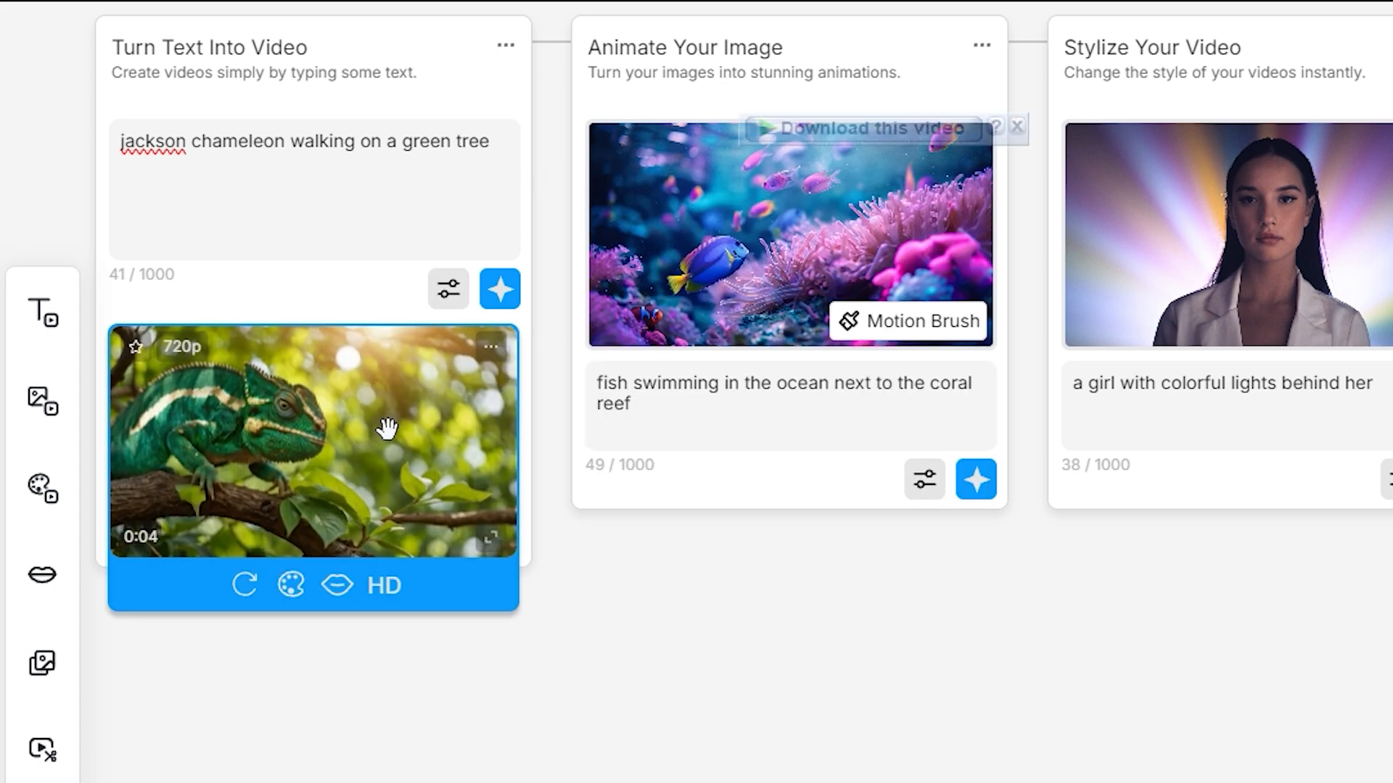
click(287, 584)
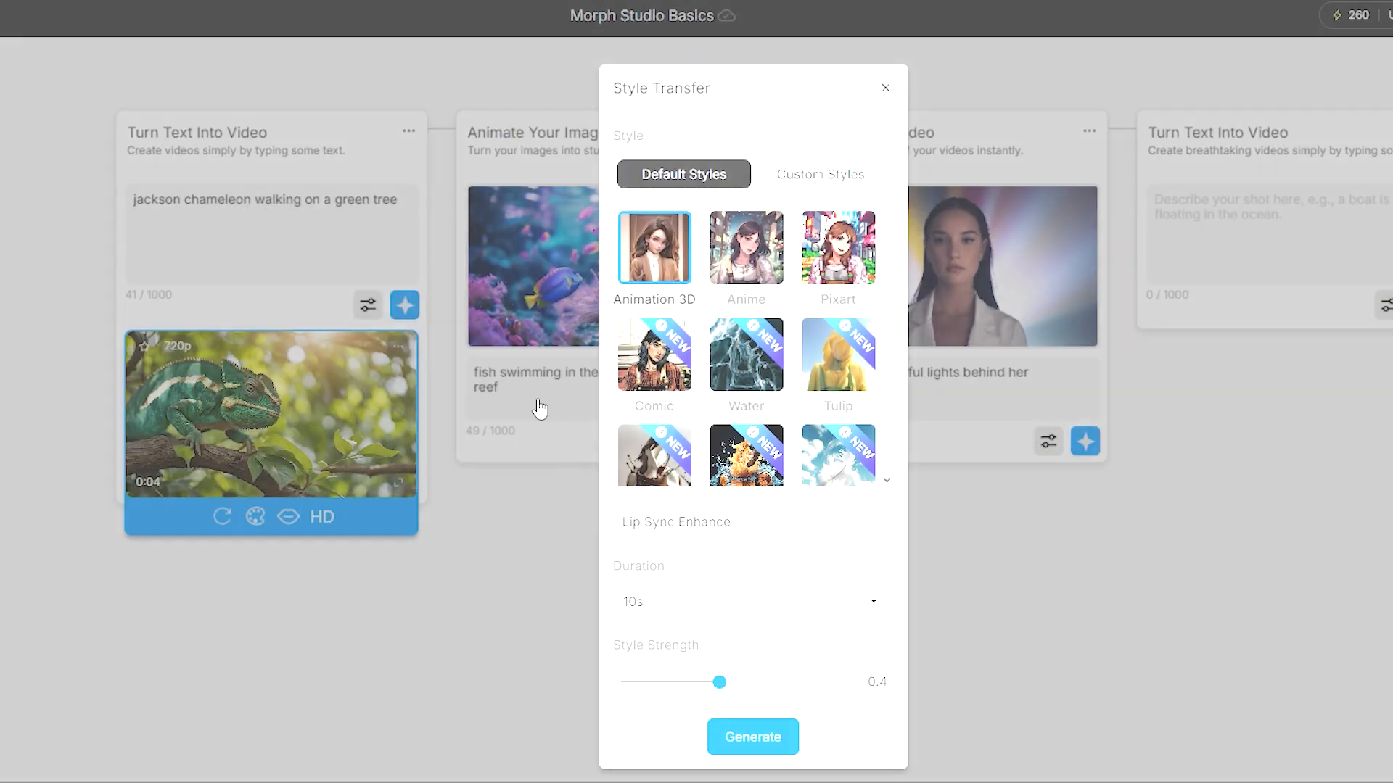
Generate a 7-second Anime-styled chameleon clip with adjusted style strength.
click(746, 246)
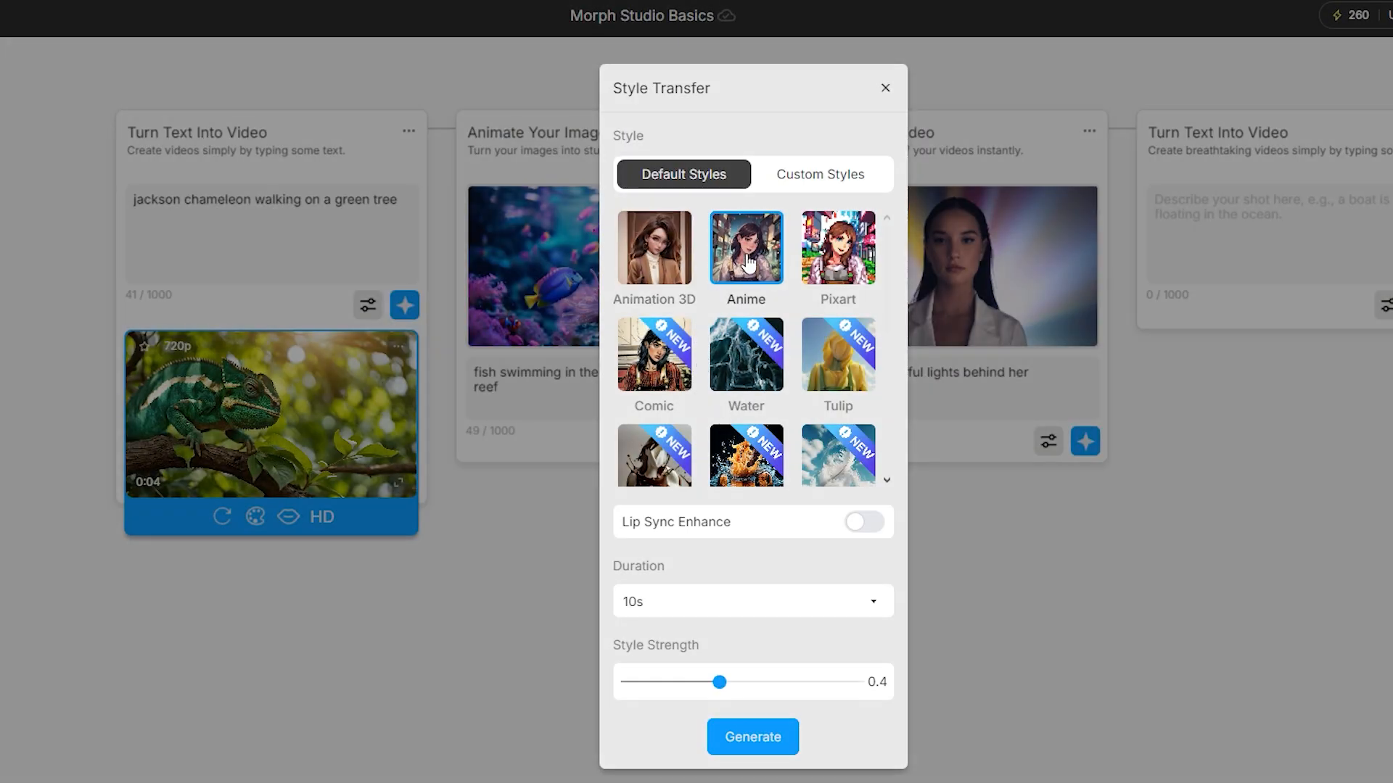
click(750, 600)
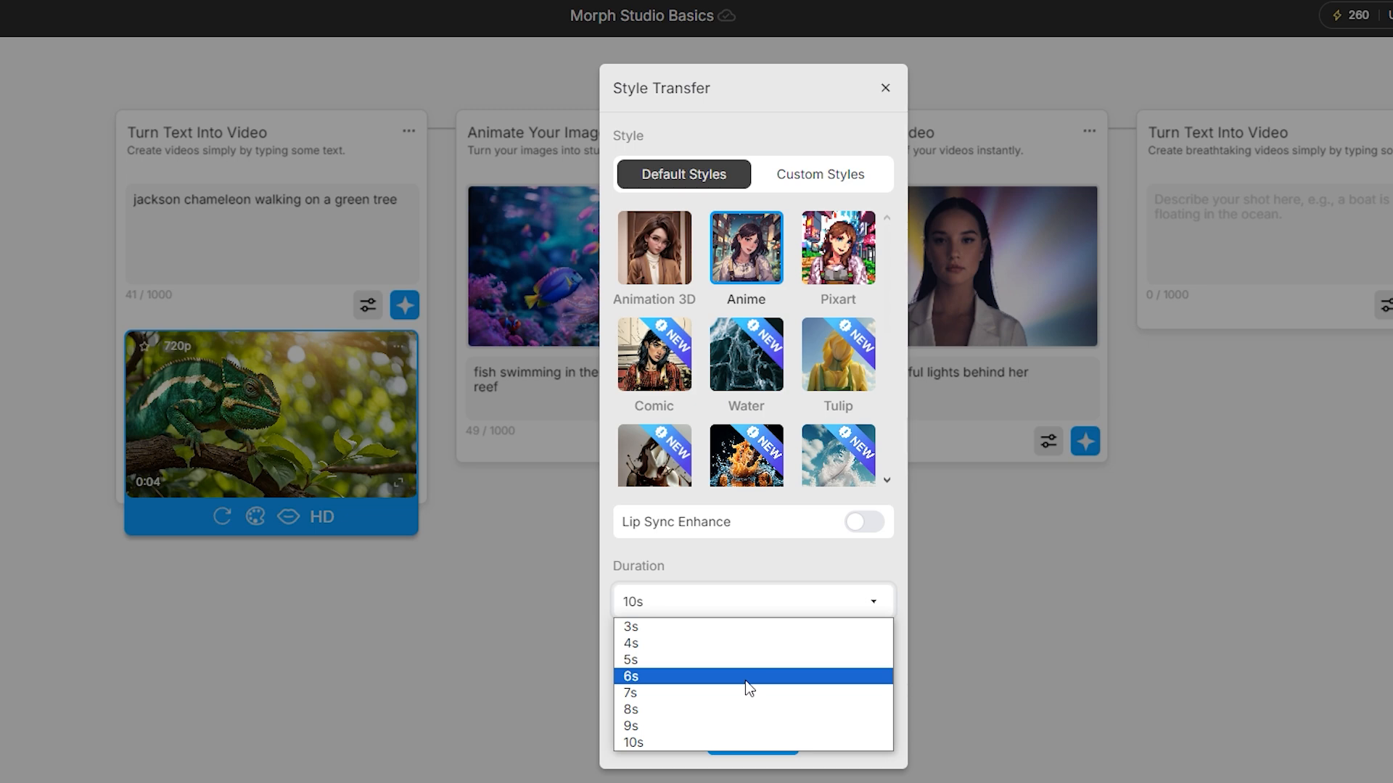
click(631, 743)
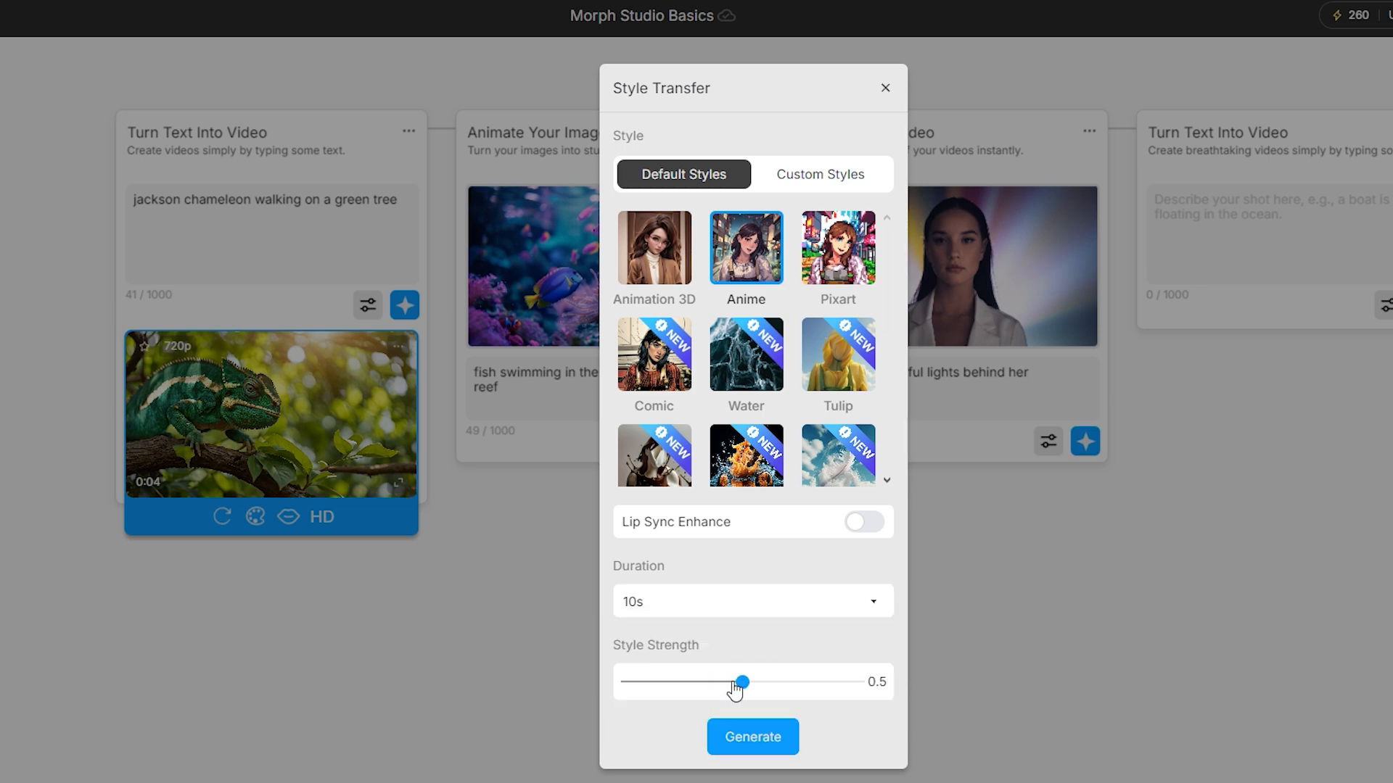
drag(743, 682, 719, 682)
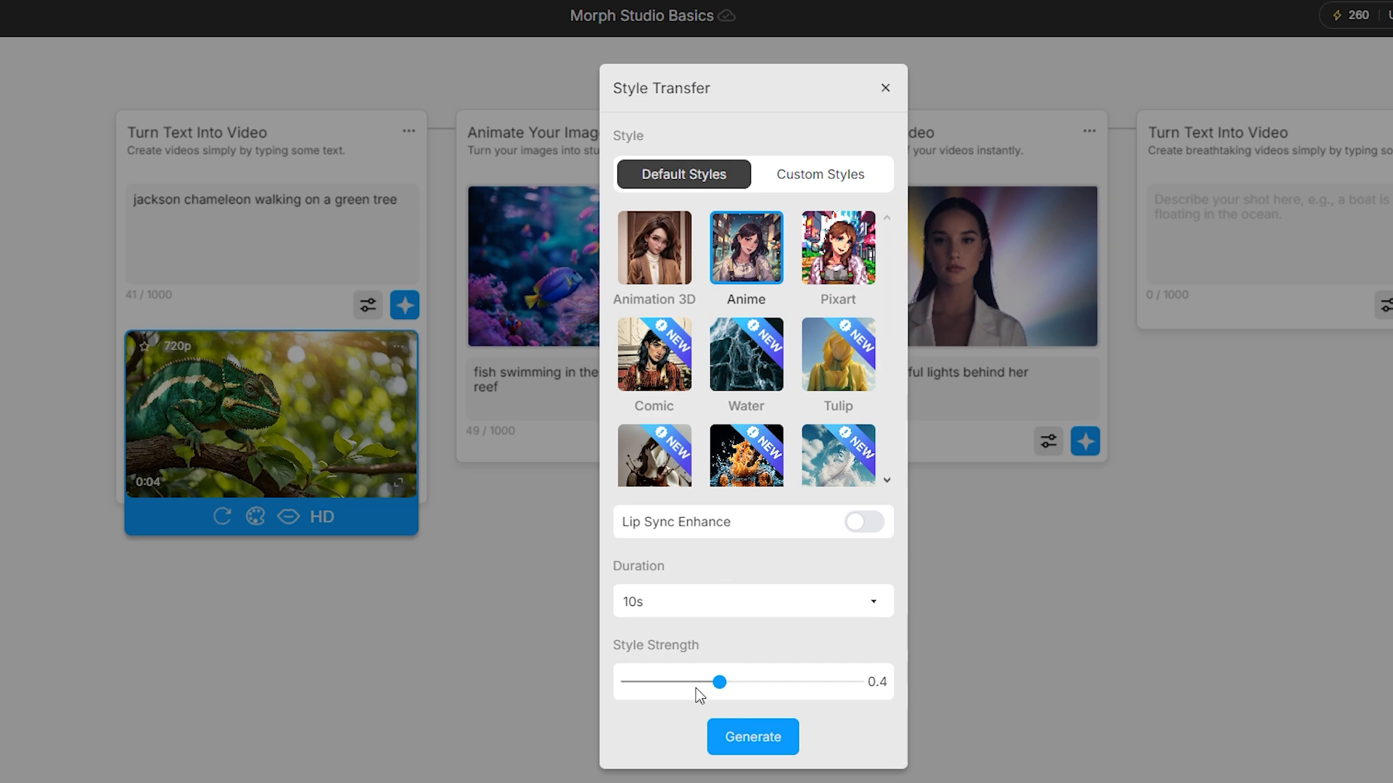
click(885, 87)
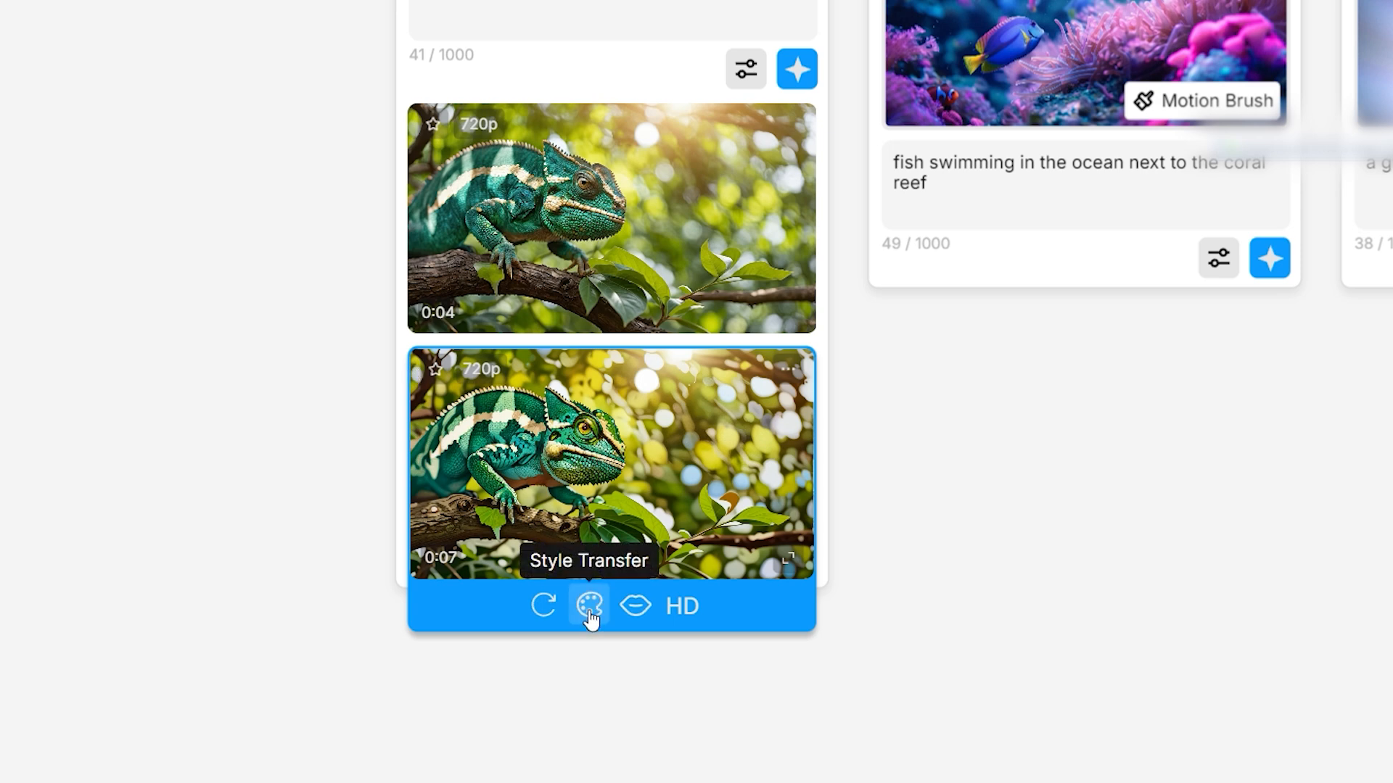
Choose the CyberPunk style for the second chameleon clip, then begin restyling the bearded man's clip.
click(587, 606)
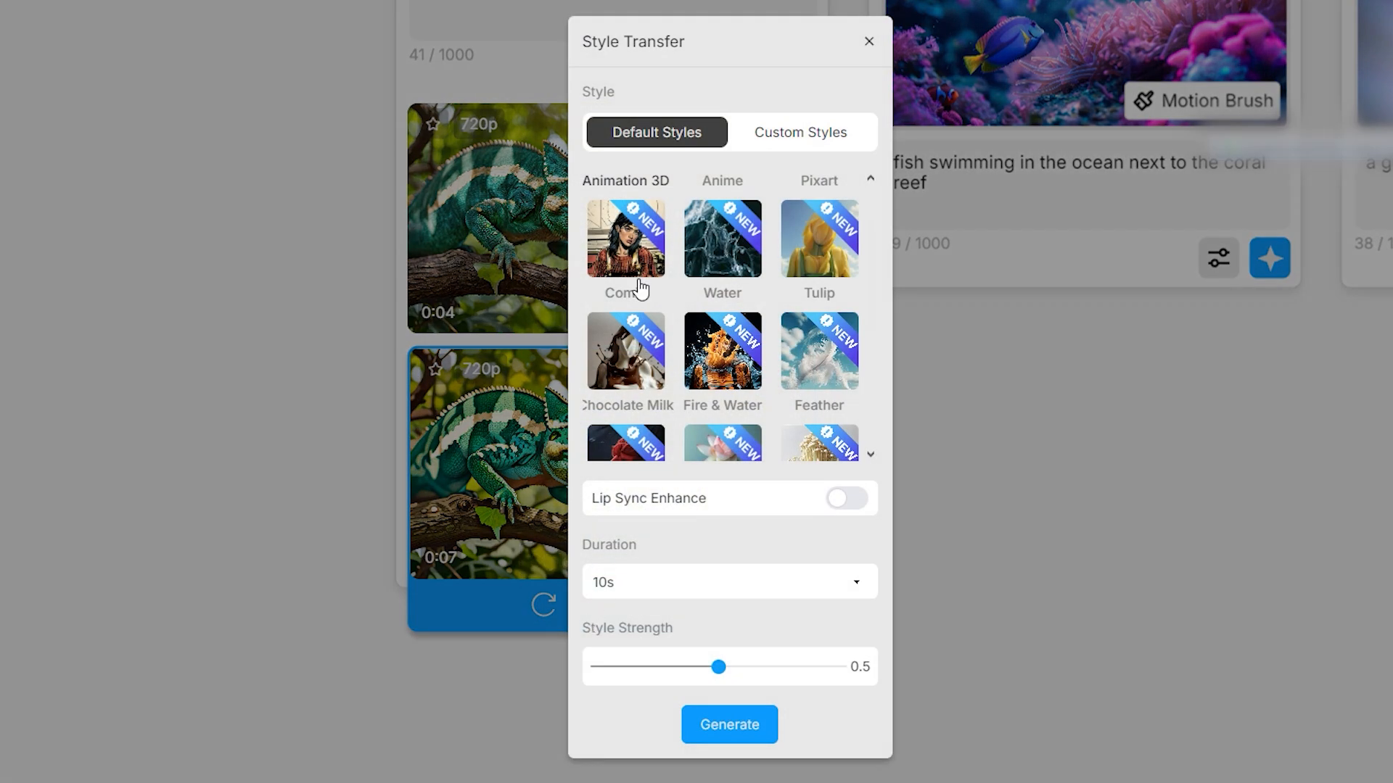
mouse_move(715, 248)
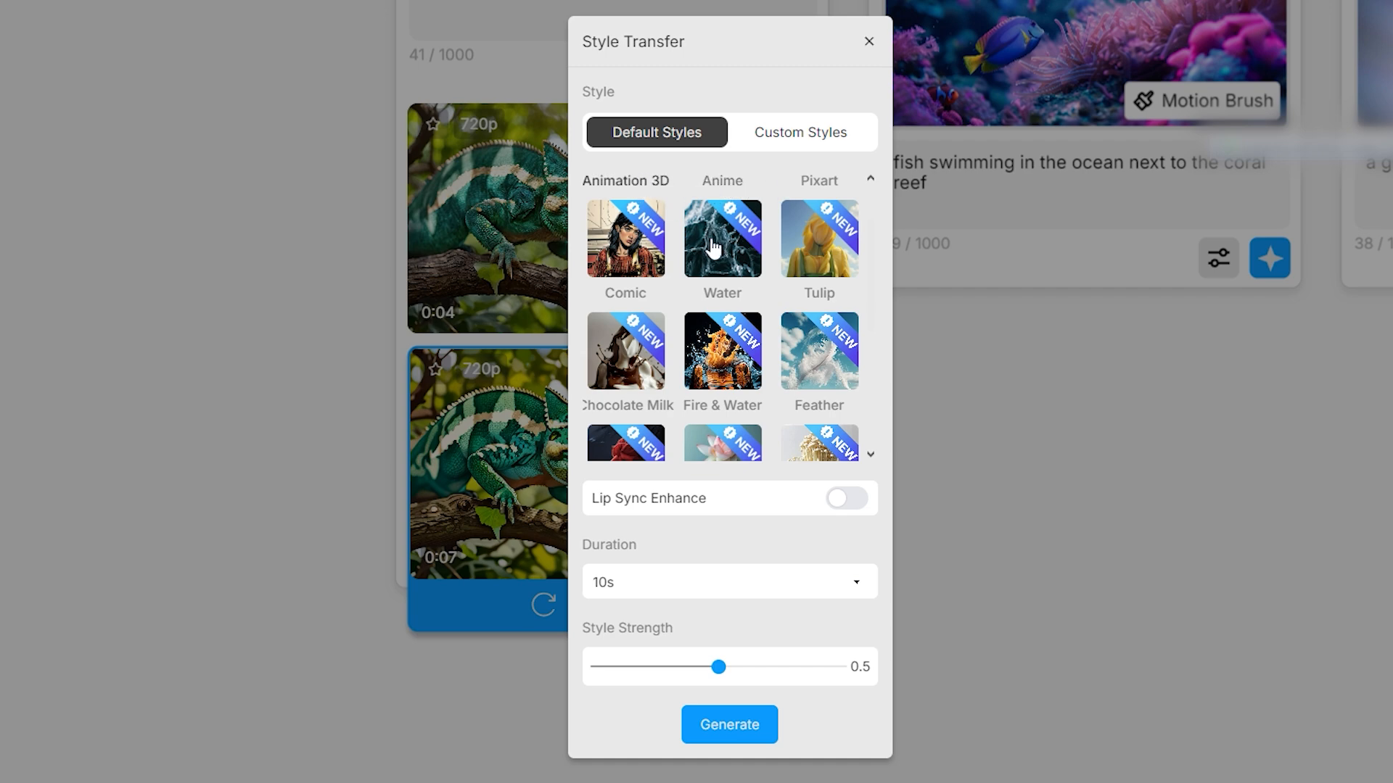
scroll(down, 3)
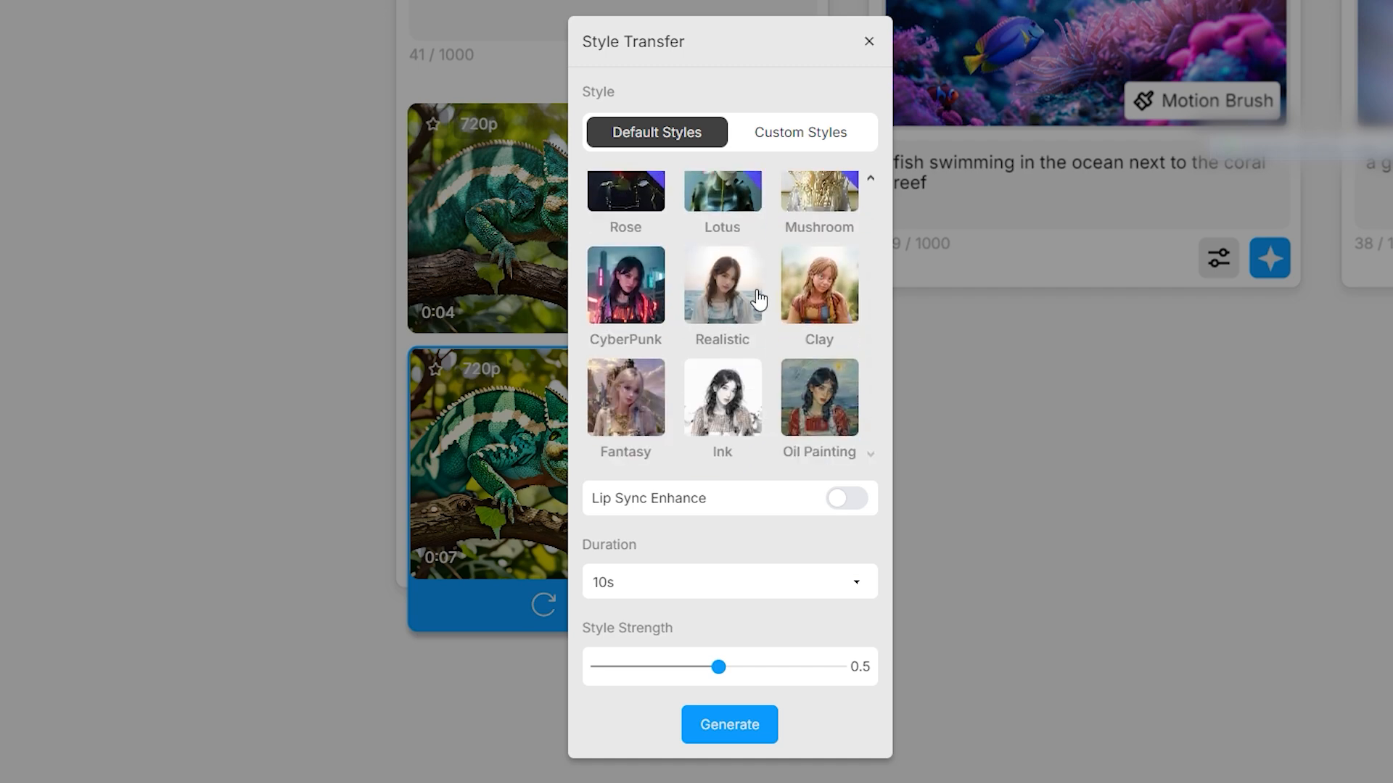
click(625, 285)
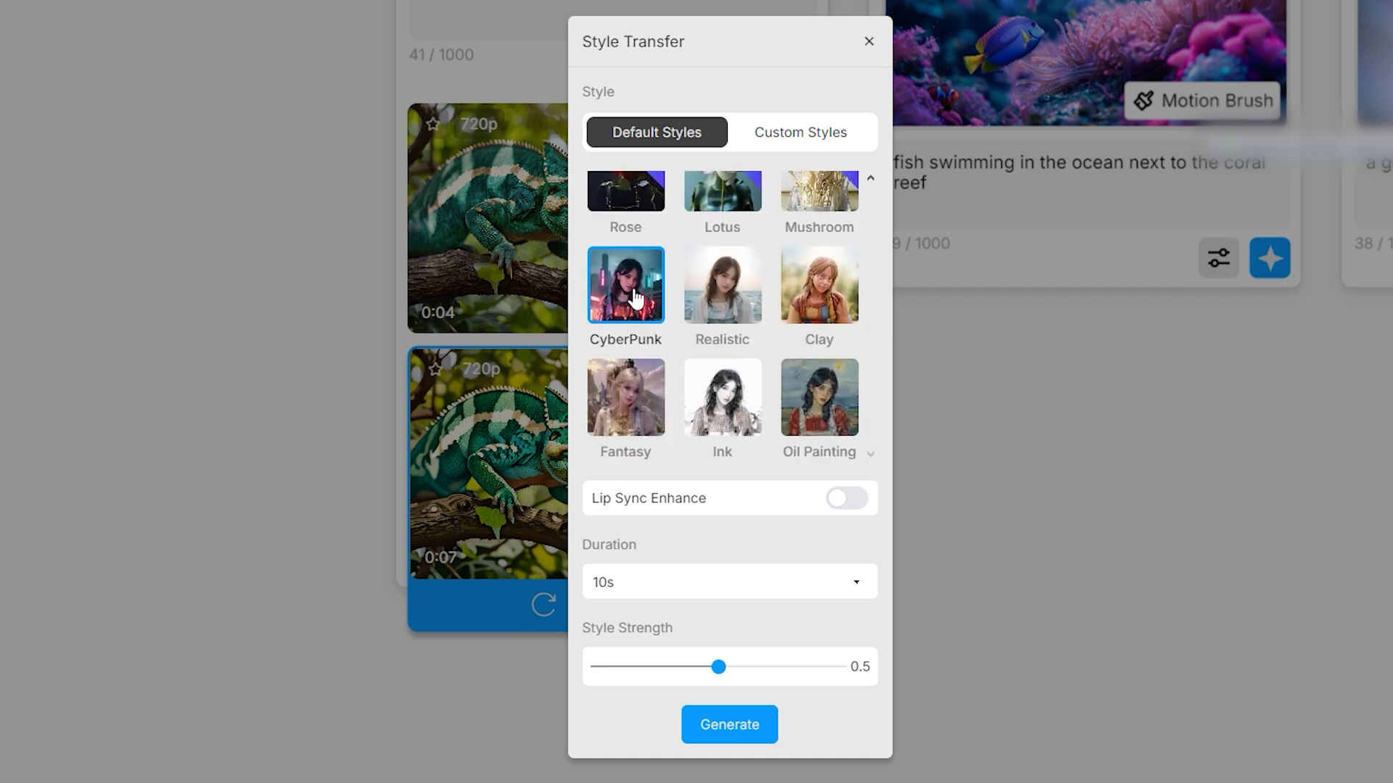
click(818, 396)
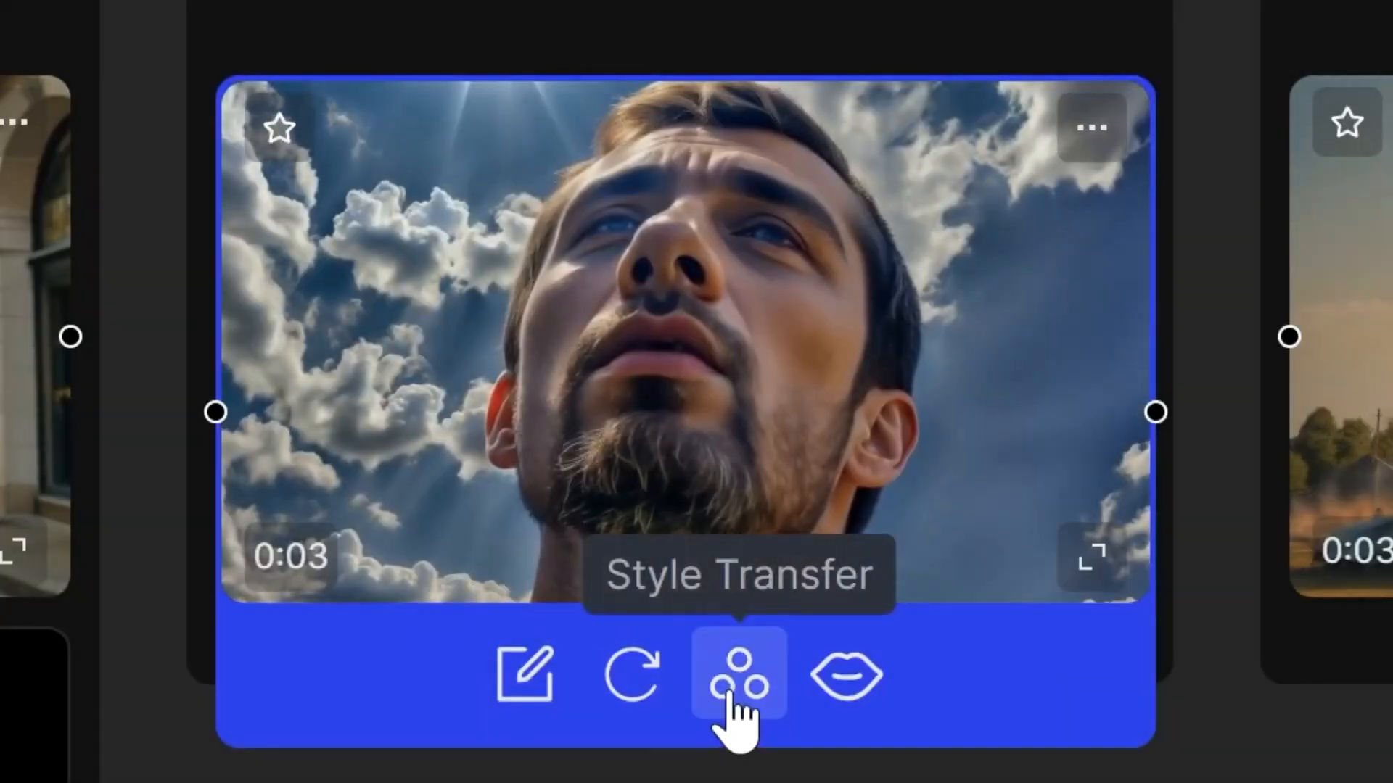
click(737, 674)
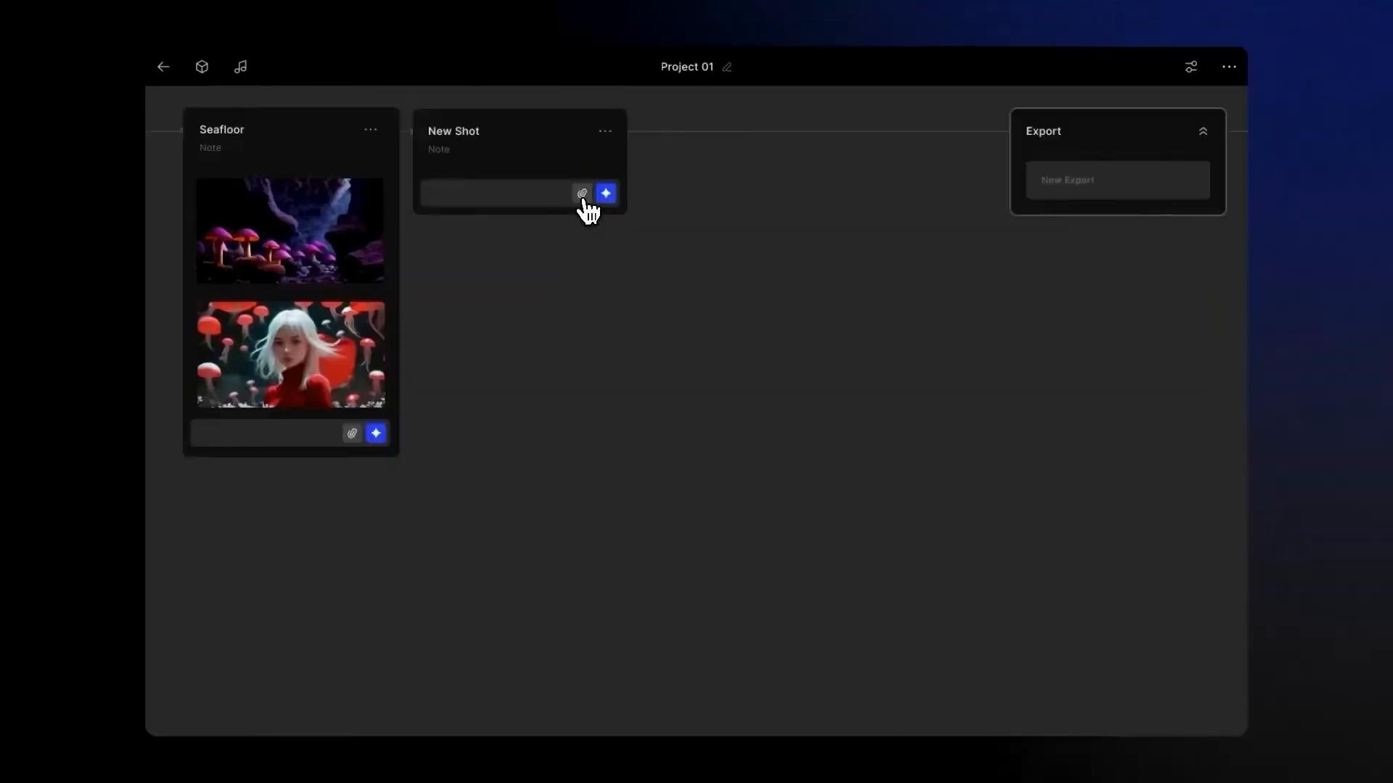
Rename the first shot to 'First Shot-' and save it.
click(603, 193)
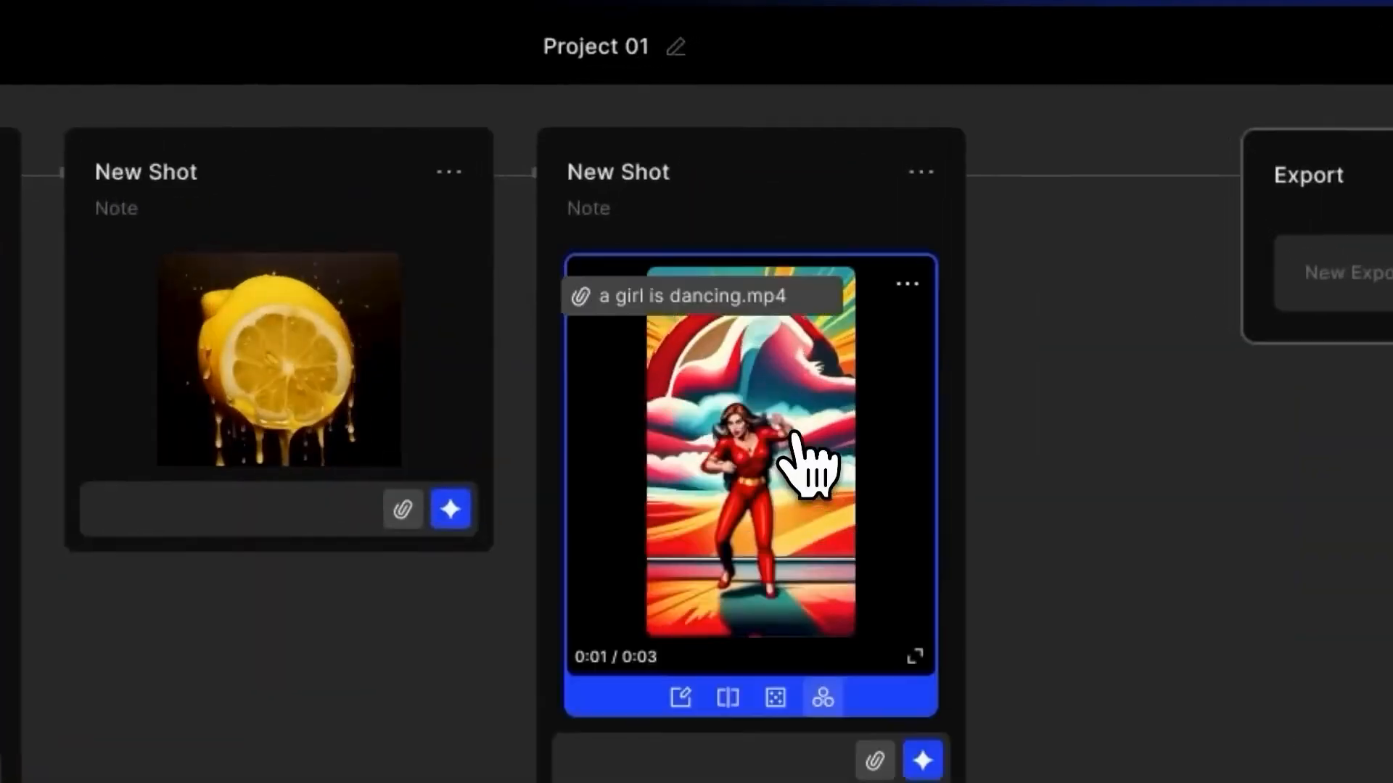
click(821, 697)
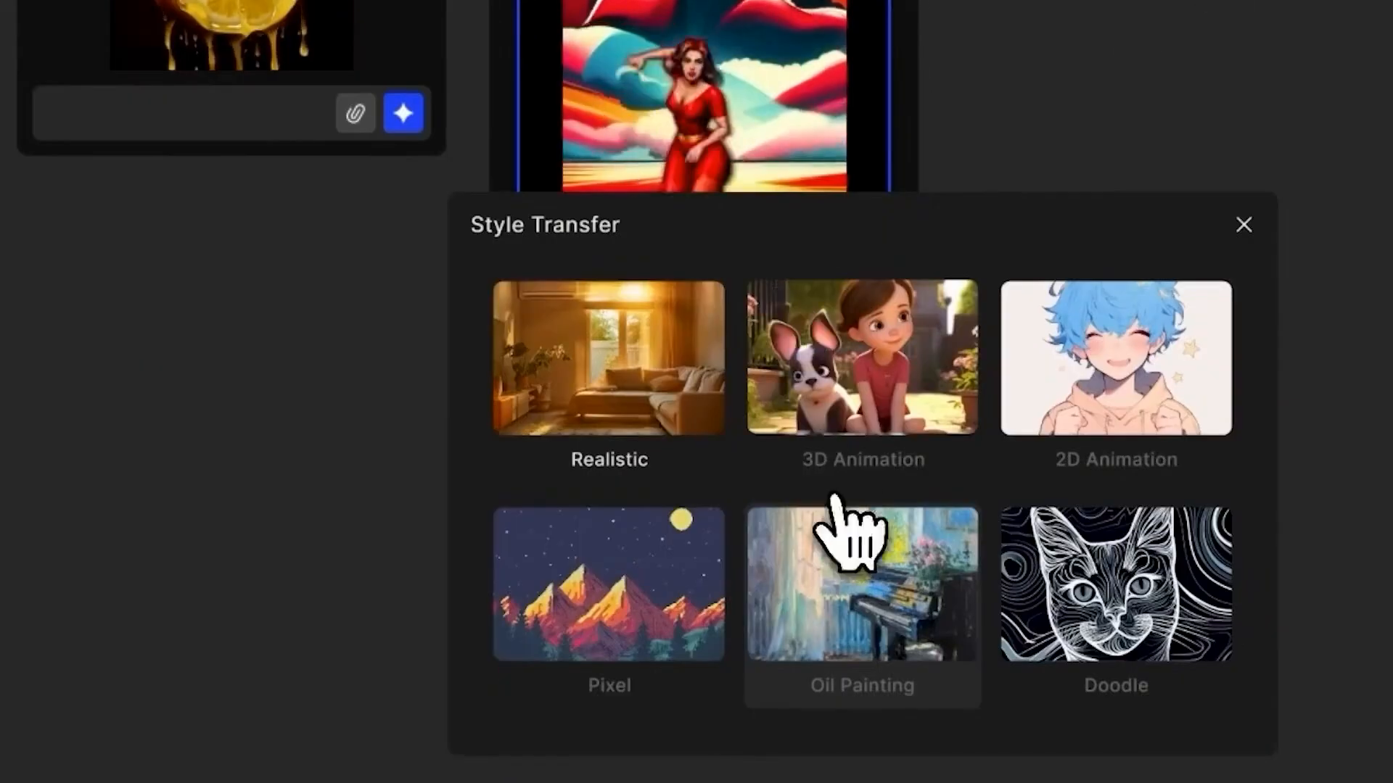
click(1243, 225)
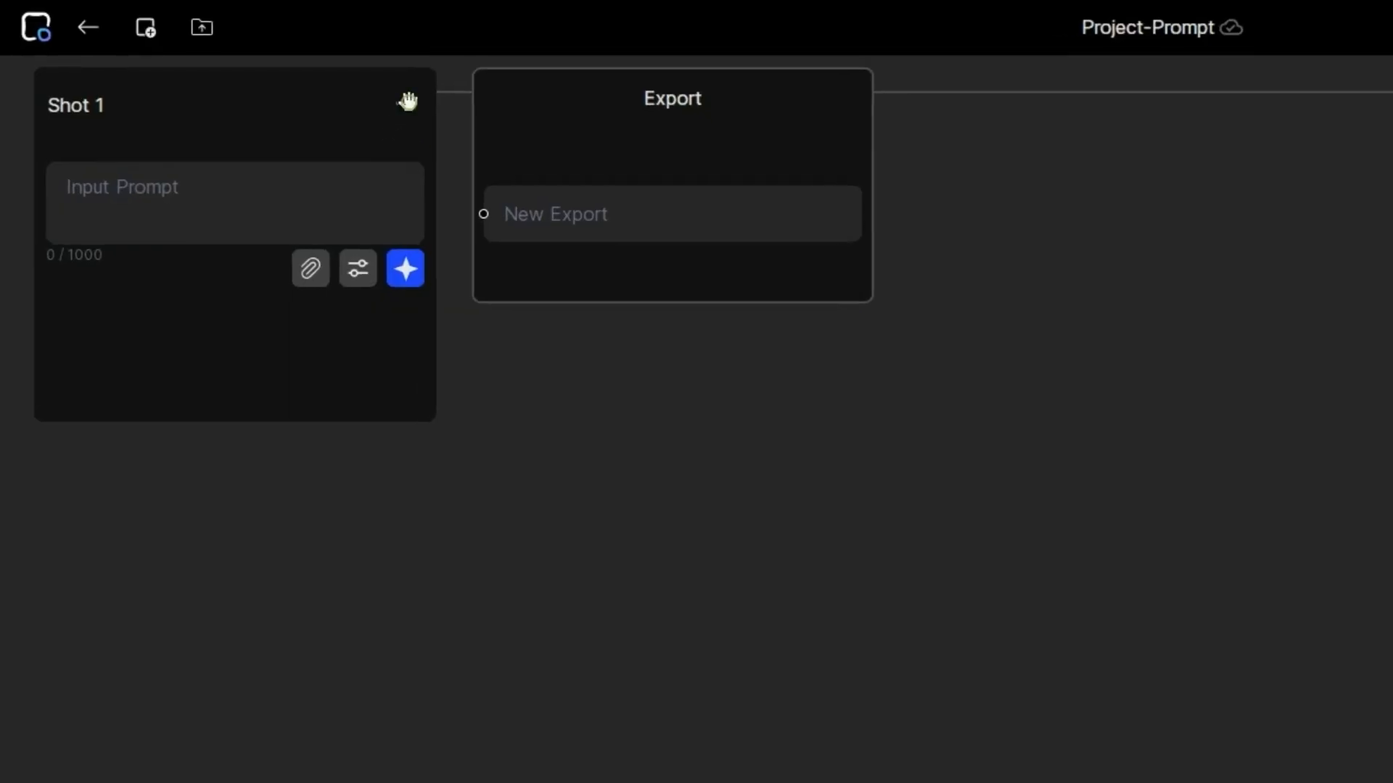
text(First Sh)
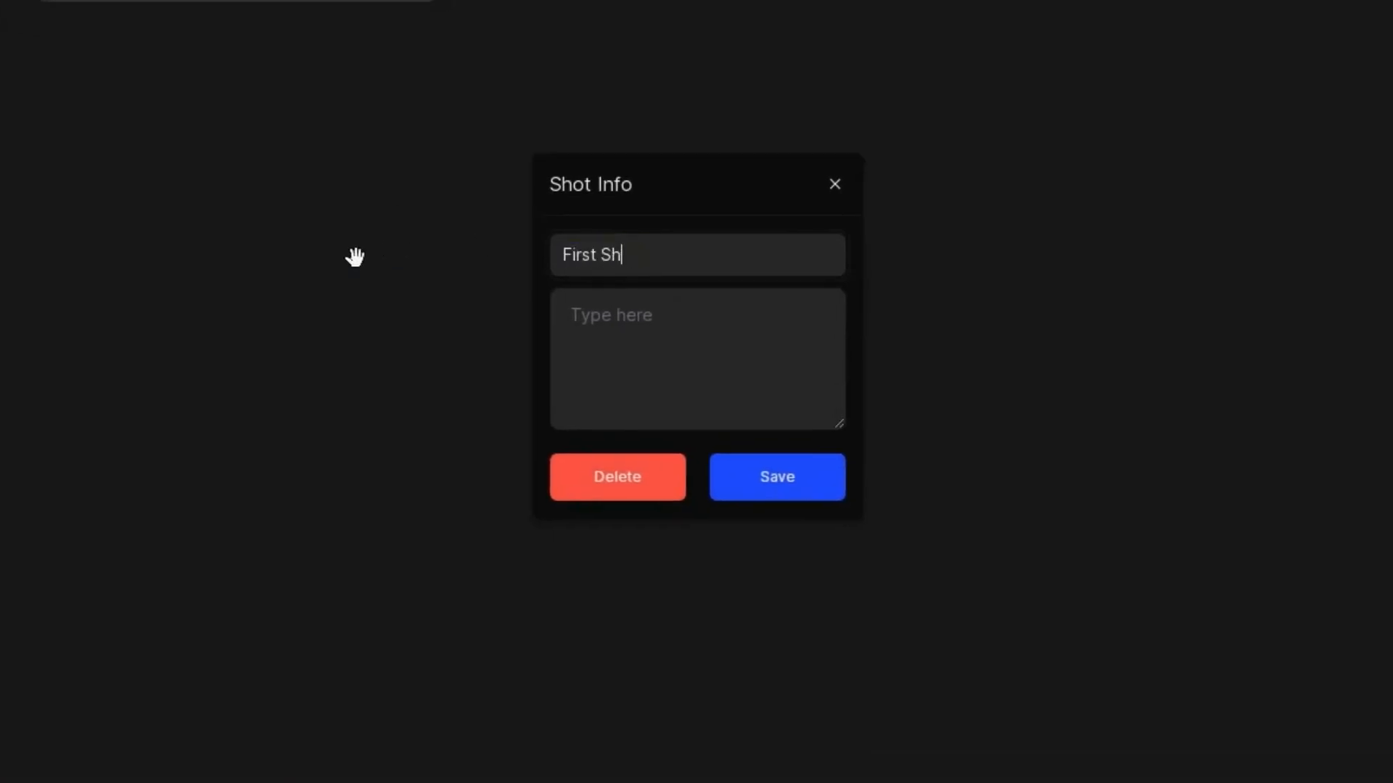
text(ot-)
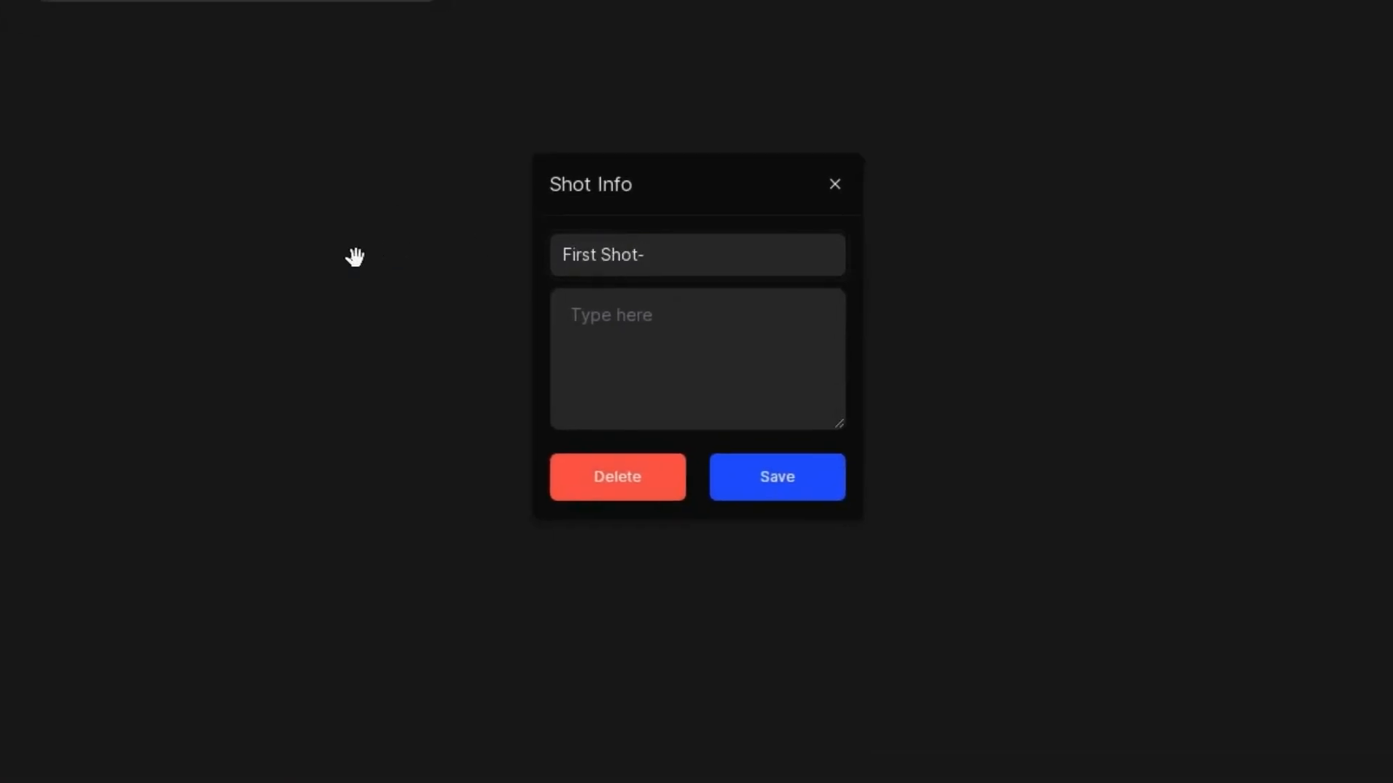
click(832, 184)
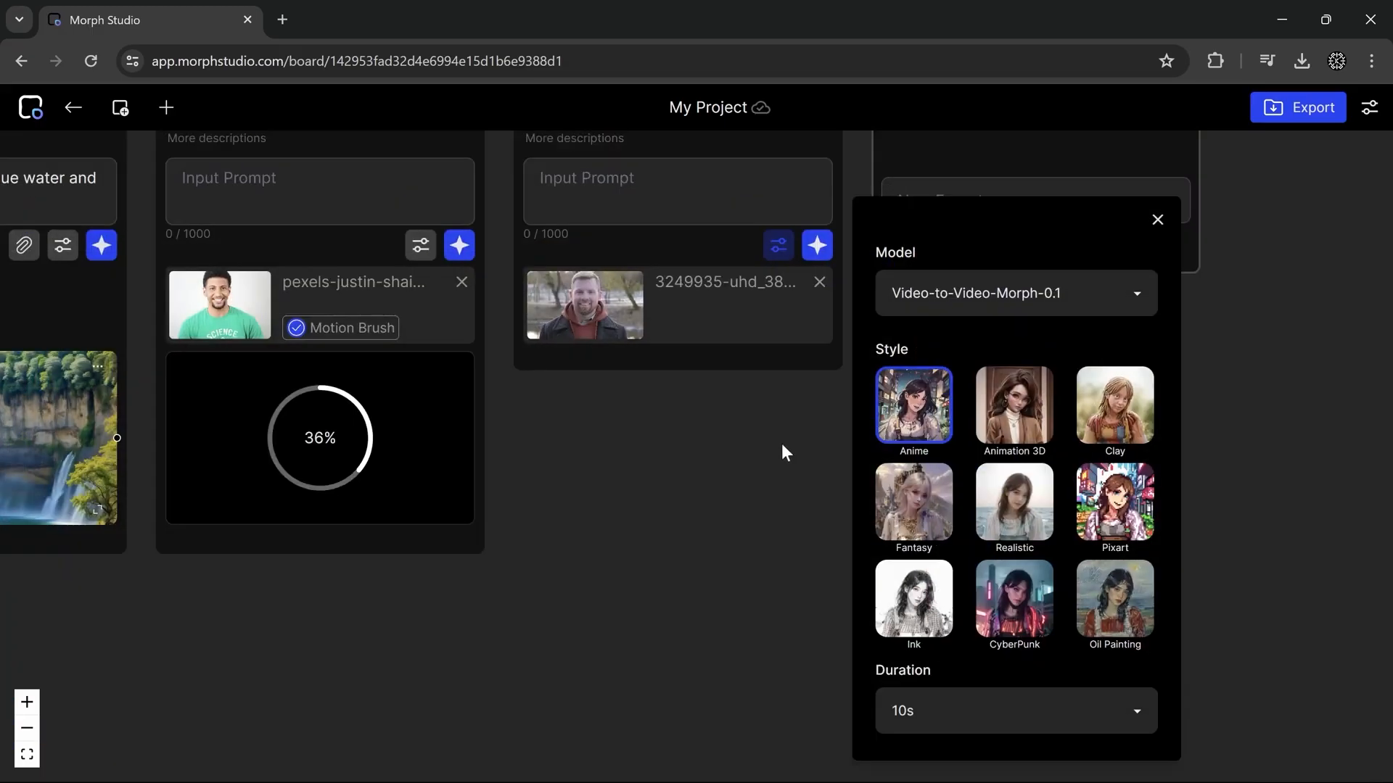
mouse_move(1013, 409)
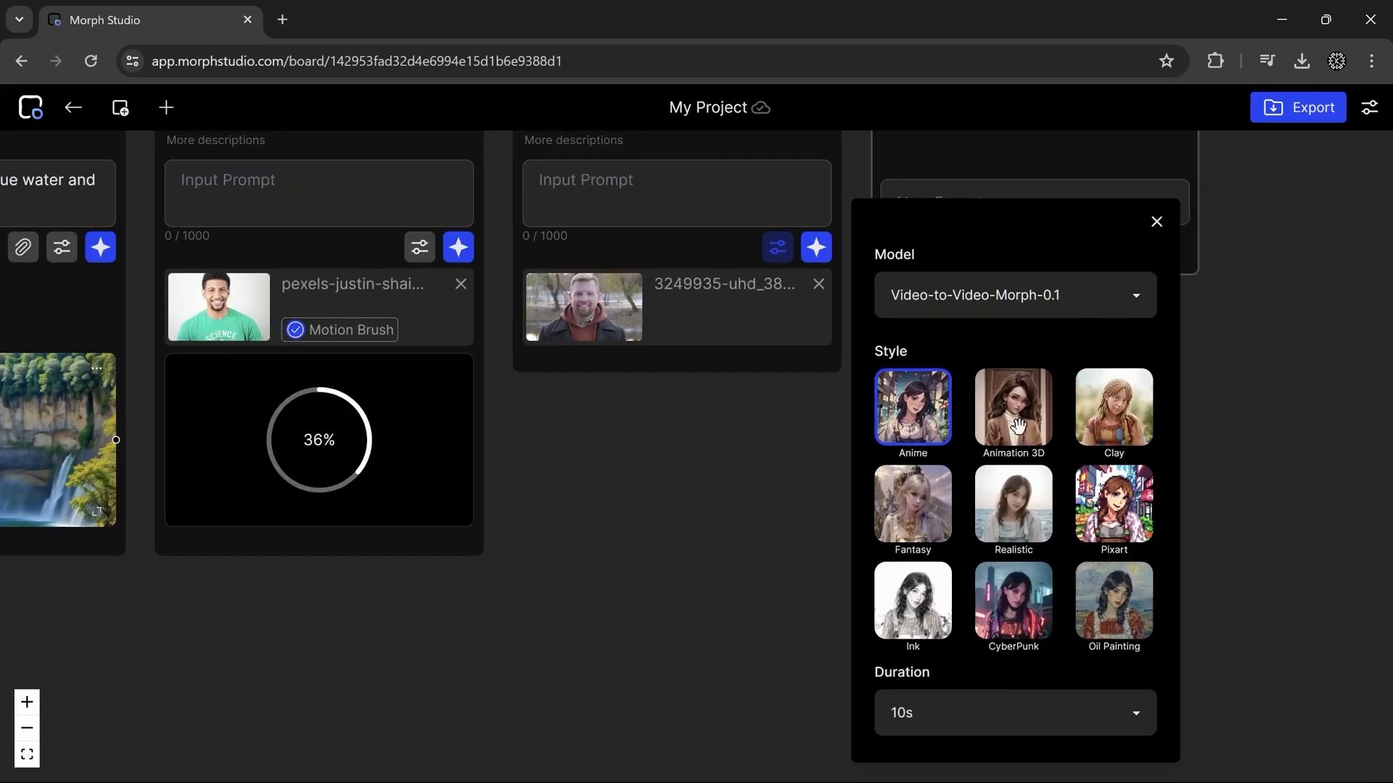
Switch the bearded man's clip from Anime to the Animation 3D style.
click(1011, 408)
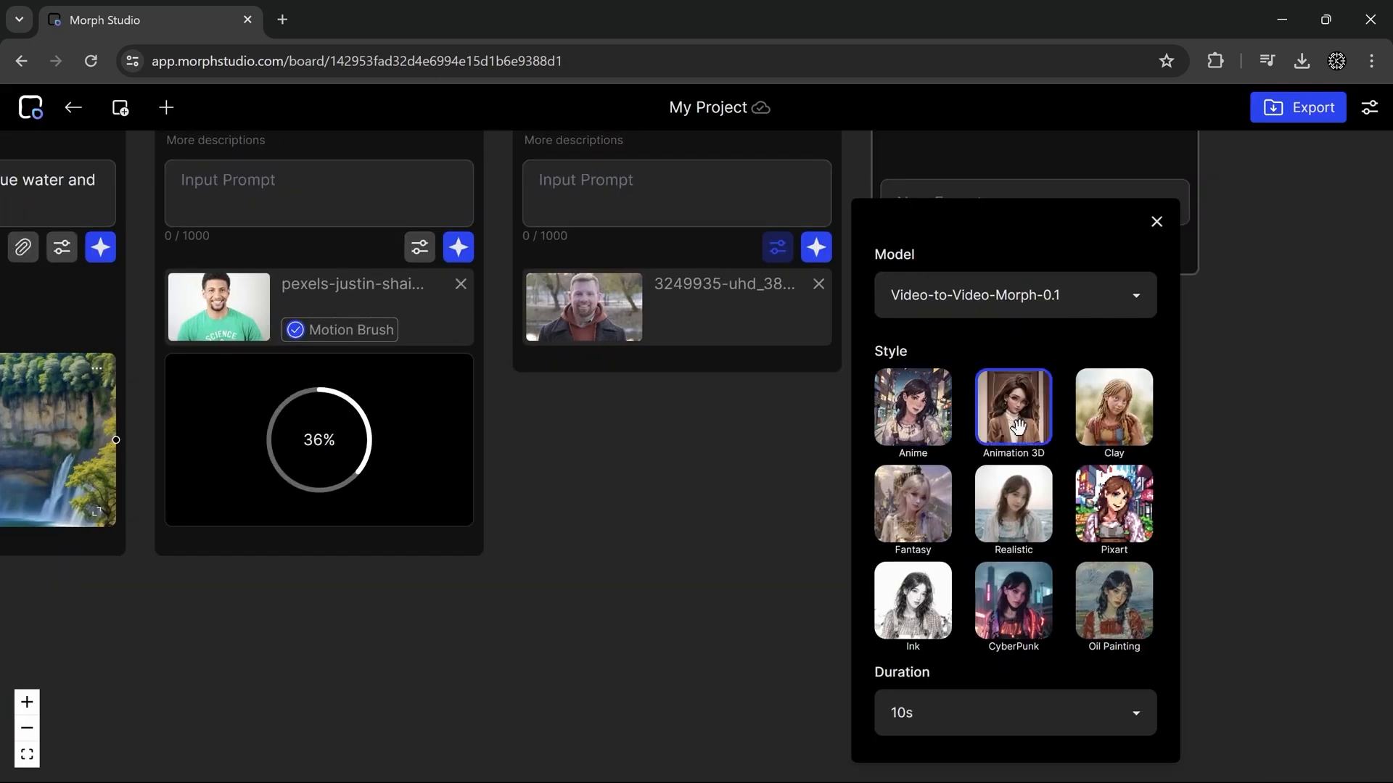
click(1013, 710)
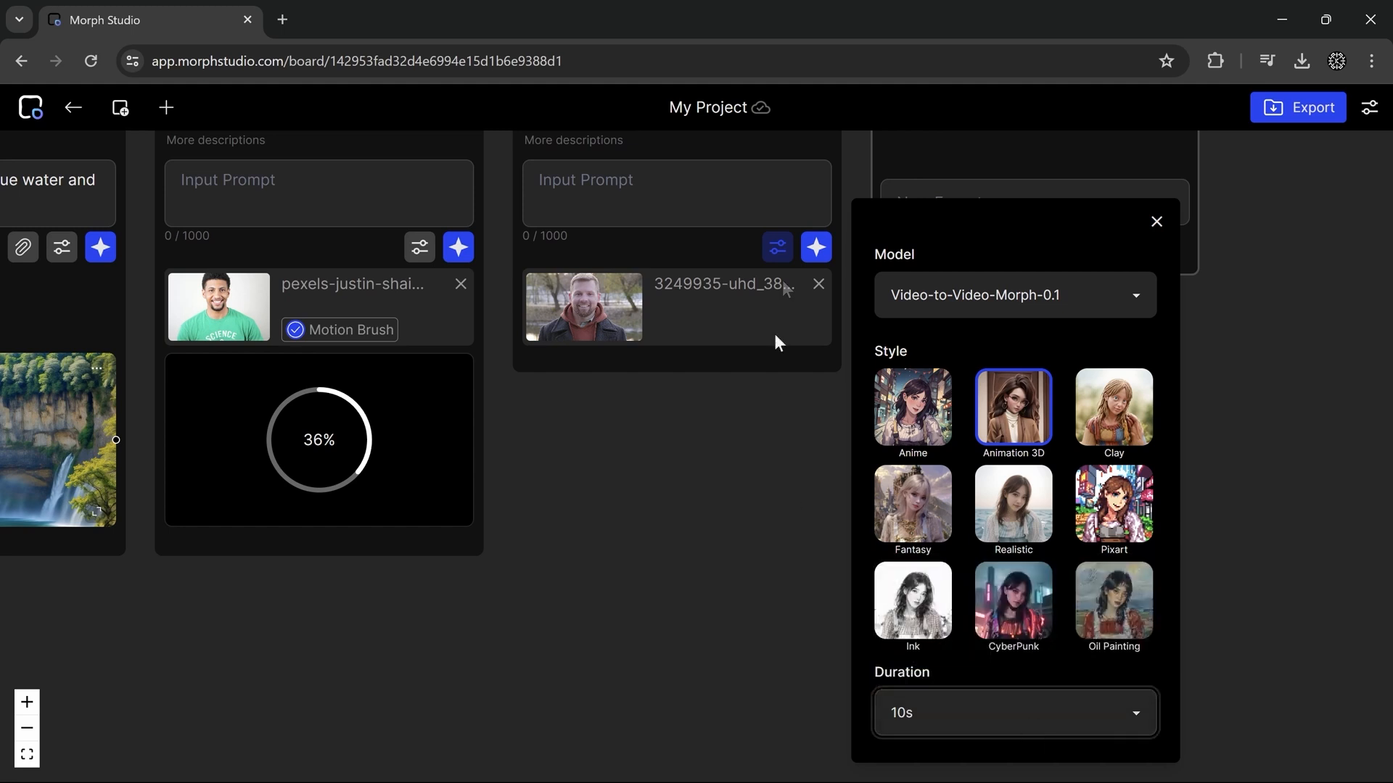
click(814, 246)
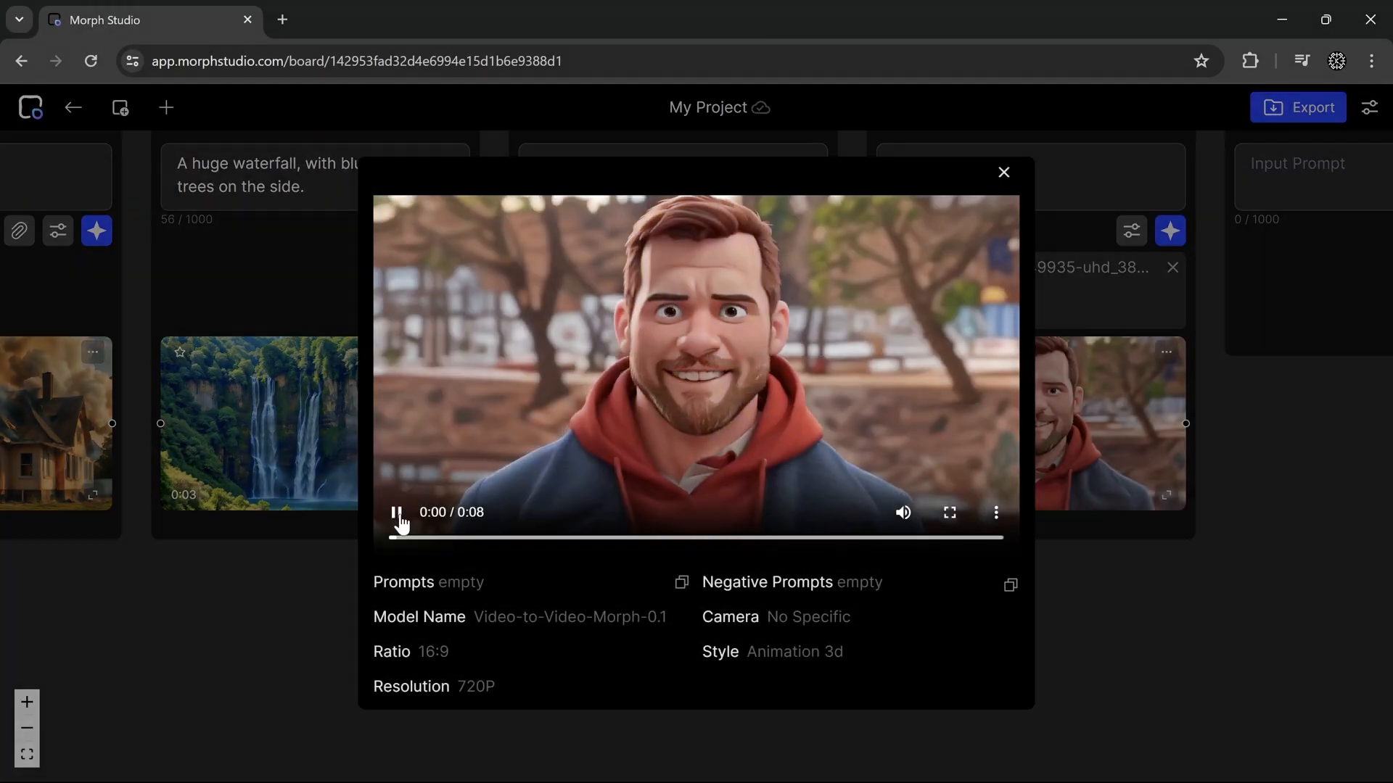
Play the 3D-cartoon version of the bearded man's clip and return to the shot board.
click(1003, 172)
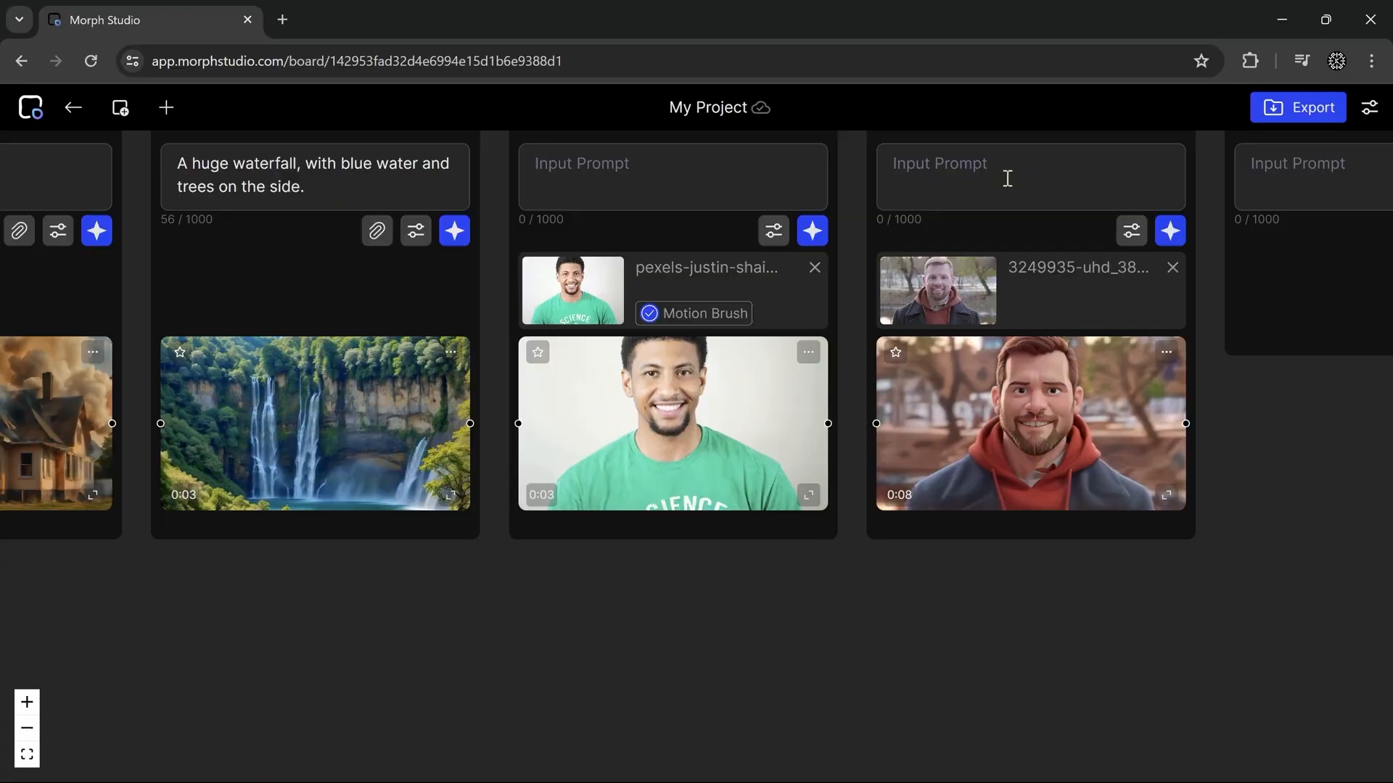
click(692, 313)
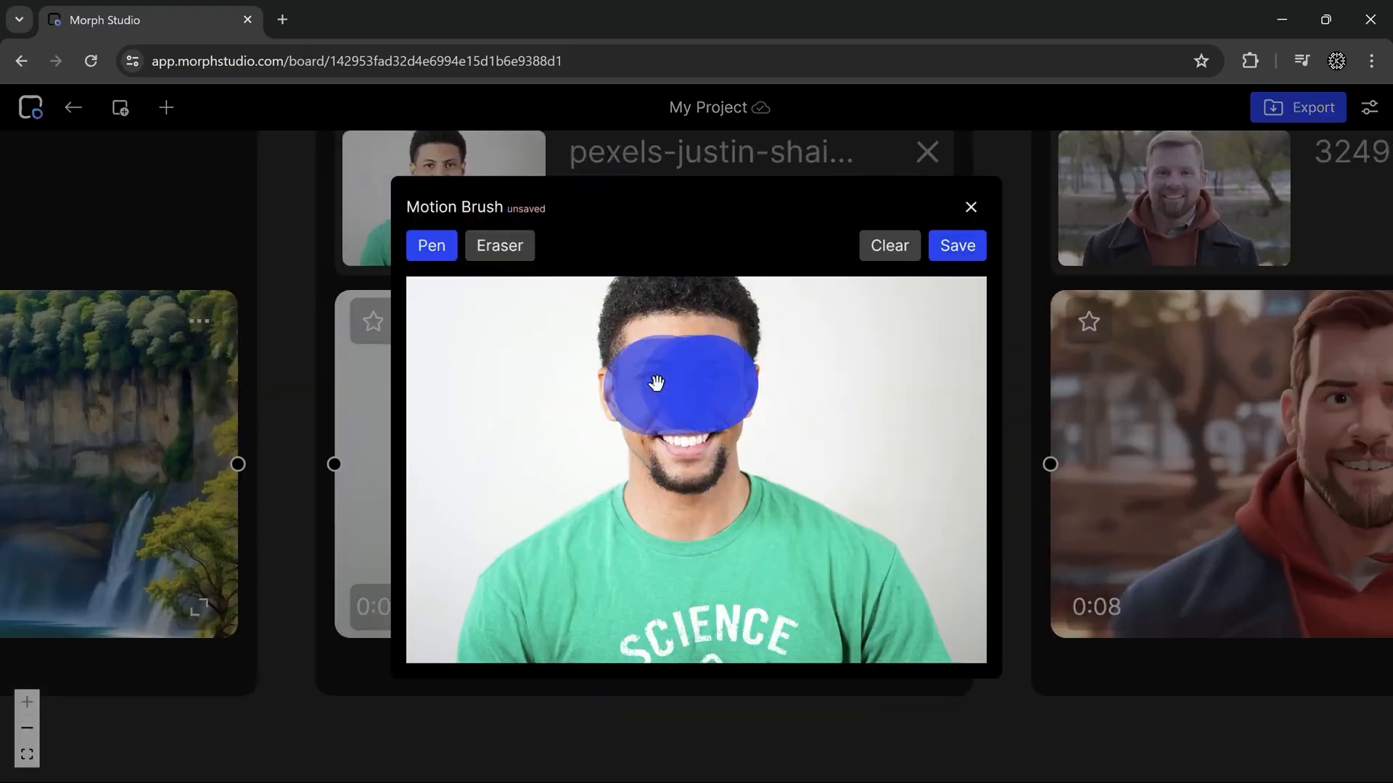
Paint a motion-brush mask over the man's head and face and save it.
click(956, 247)
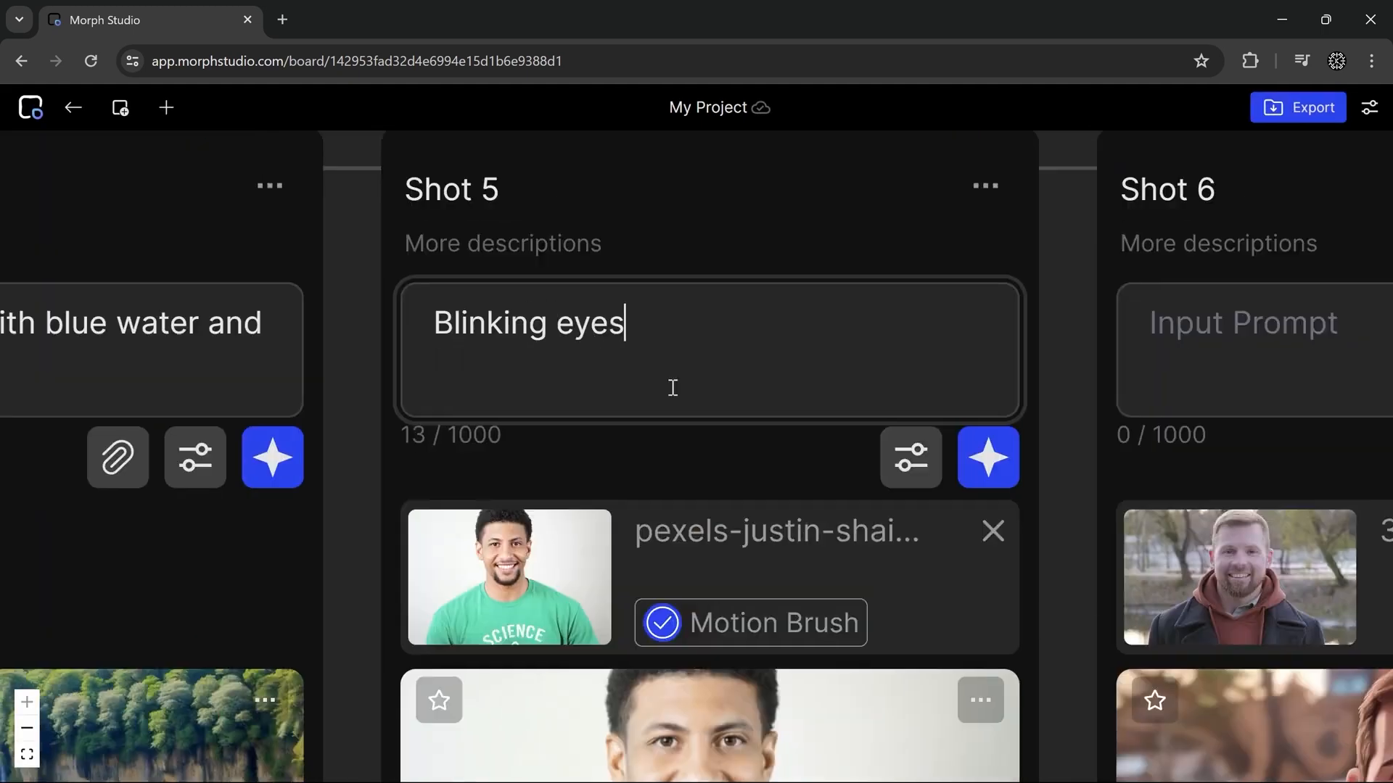
scroll(down, 3)
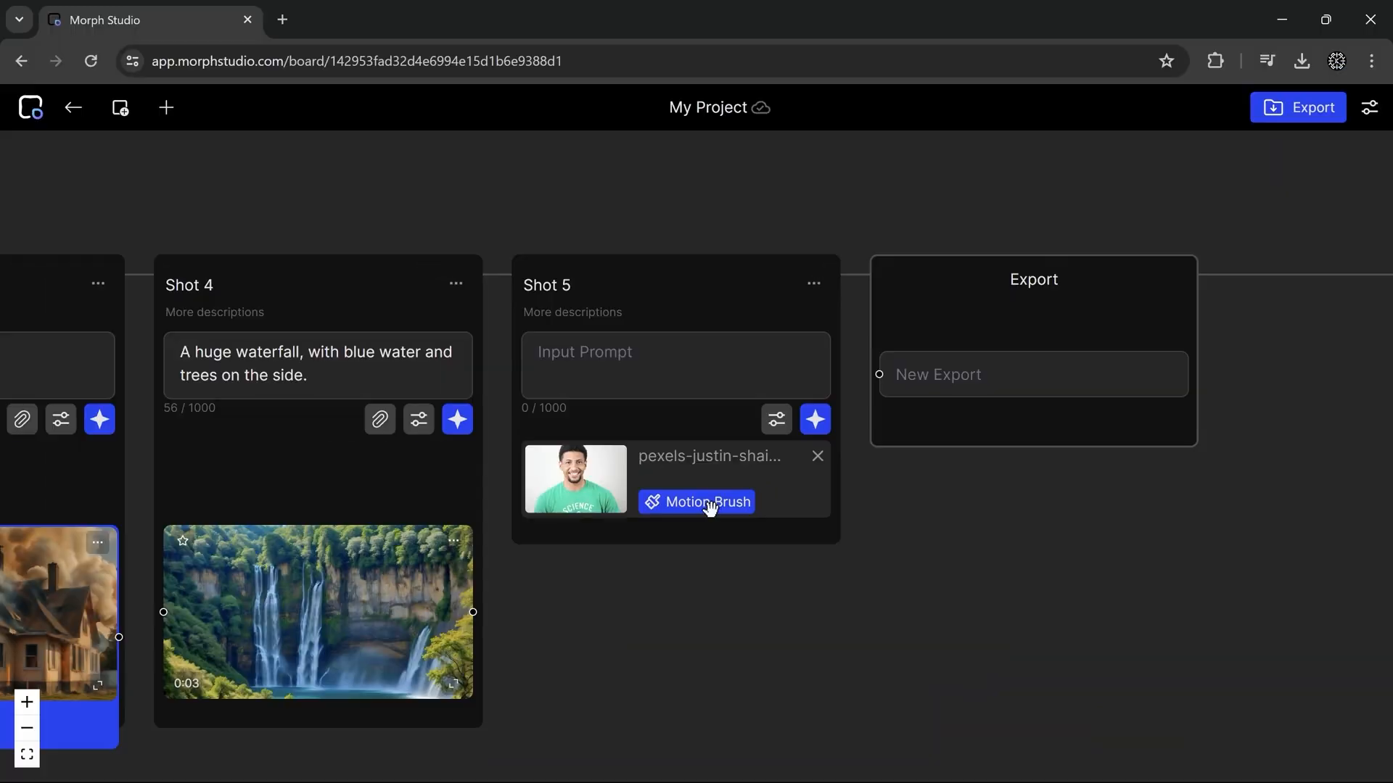
click(696, 502)
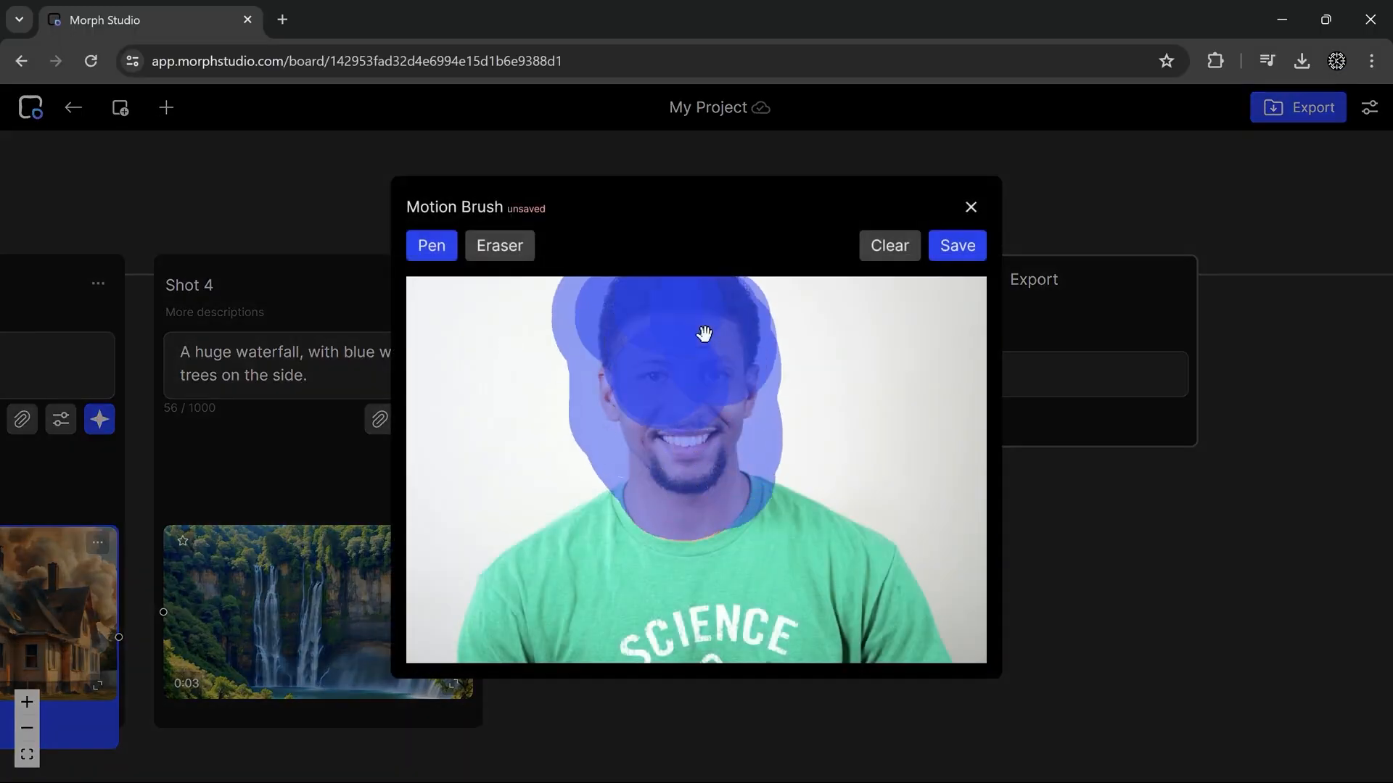
drag(705, 334, 671, 470)
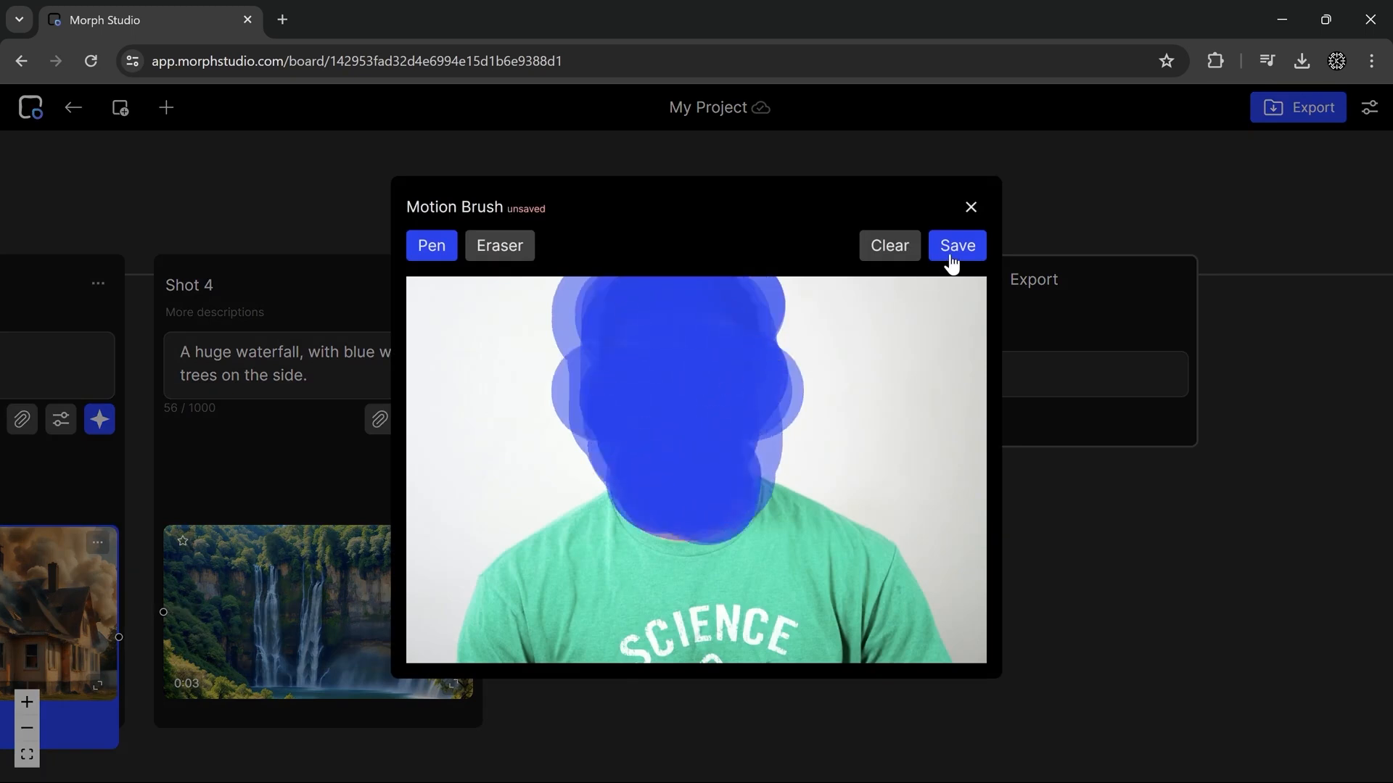
click(956, 245)
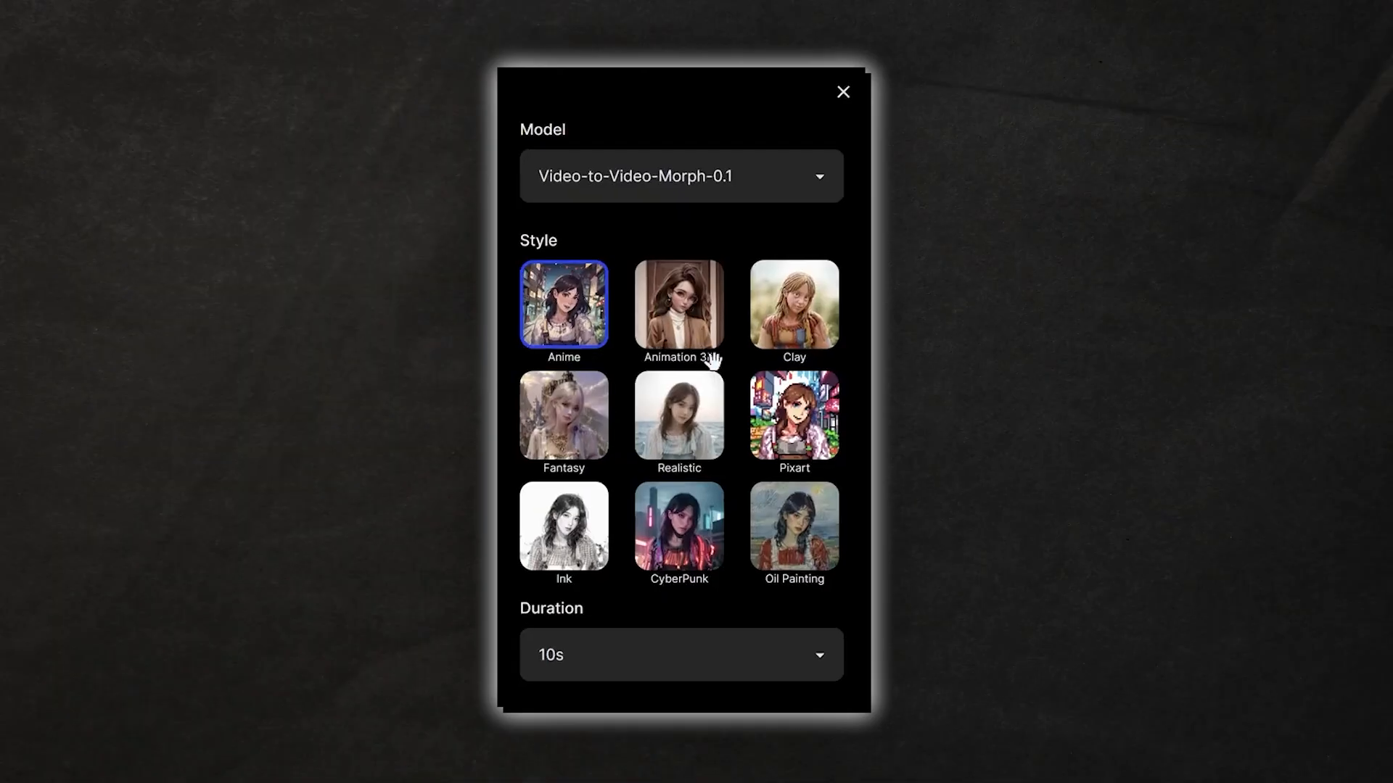
Restyle the video-to-video shot as Animation 3D and generate it.
click(680, 654)
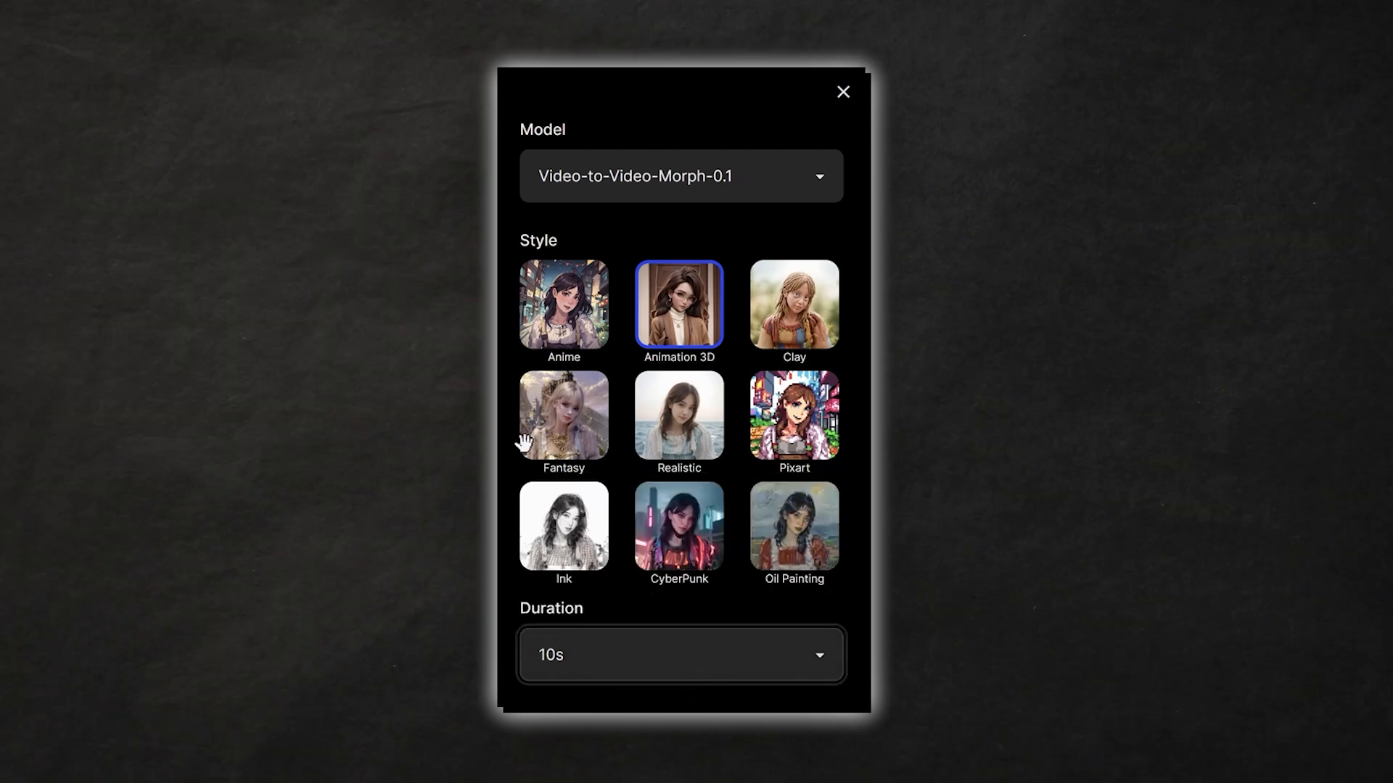
click(841, 91)
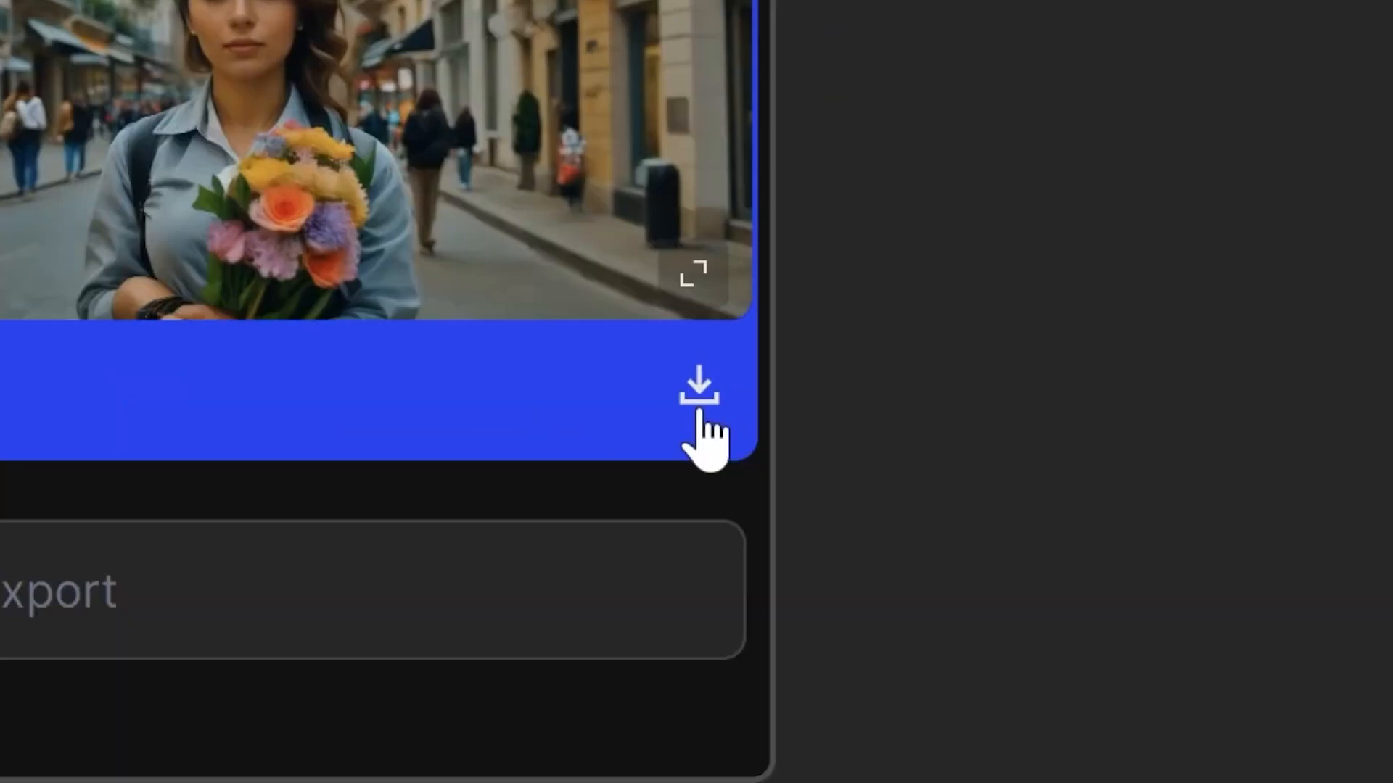
Download the clip of the woman with flowers and review the mountain-summit clip's details.
click(698, 385)
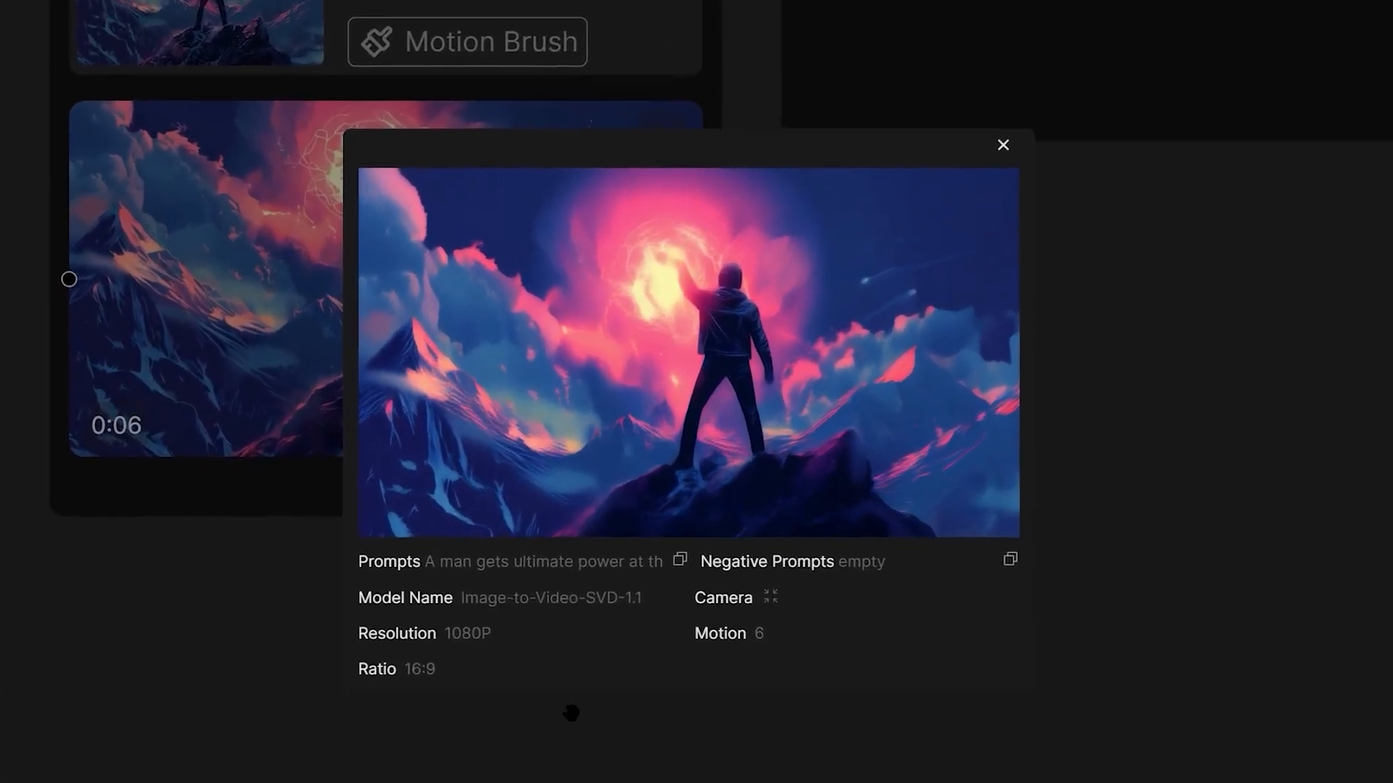
click(1003, 143)
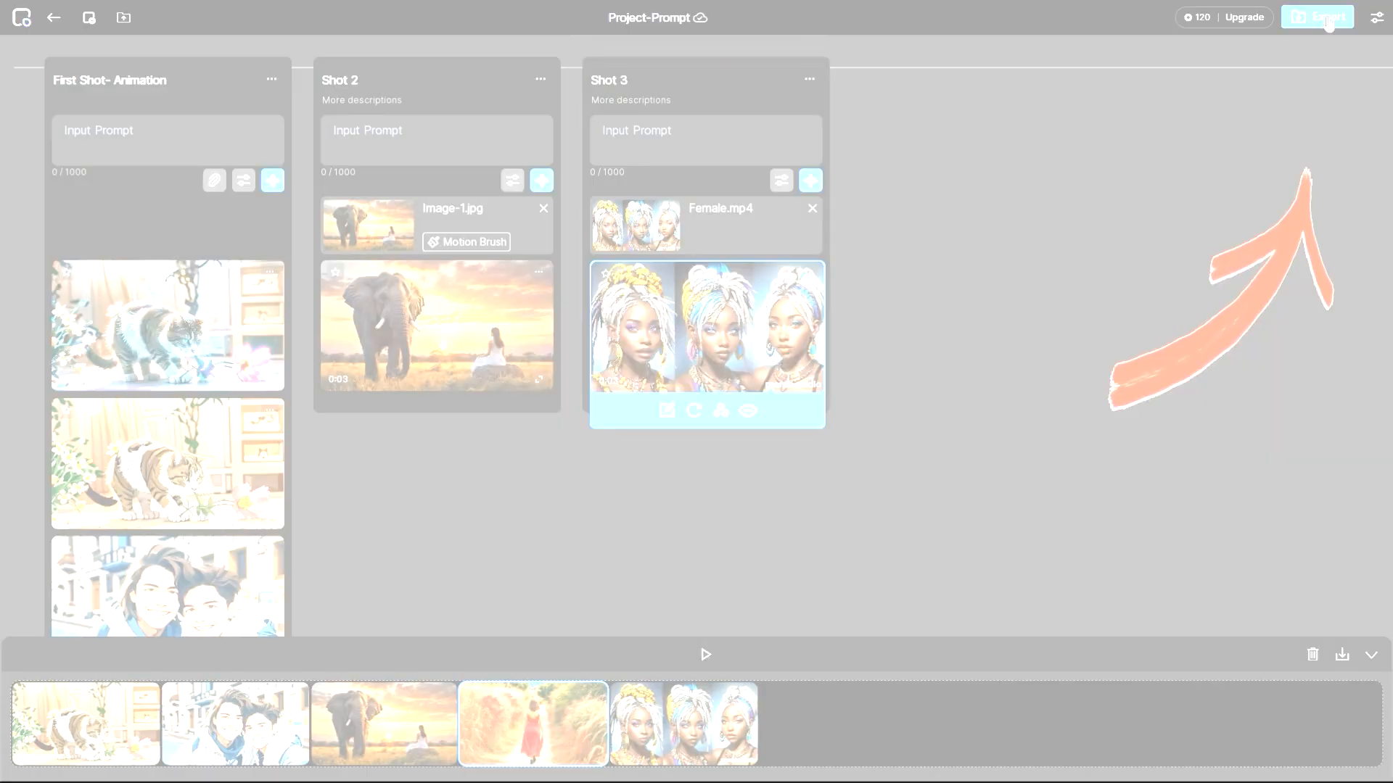
Export the whole timeline as one video via Export > Export Timeline.
click(1318, 16)
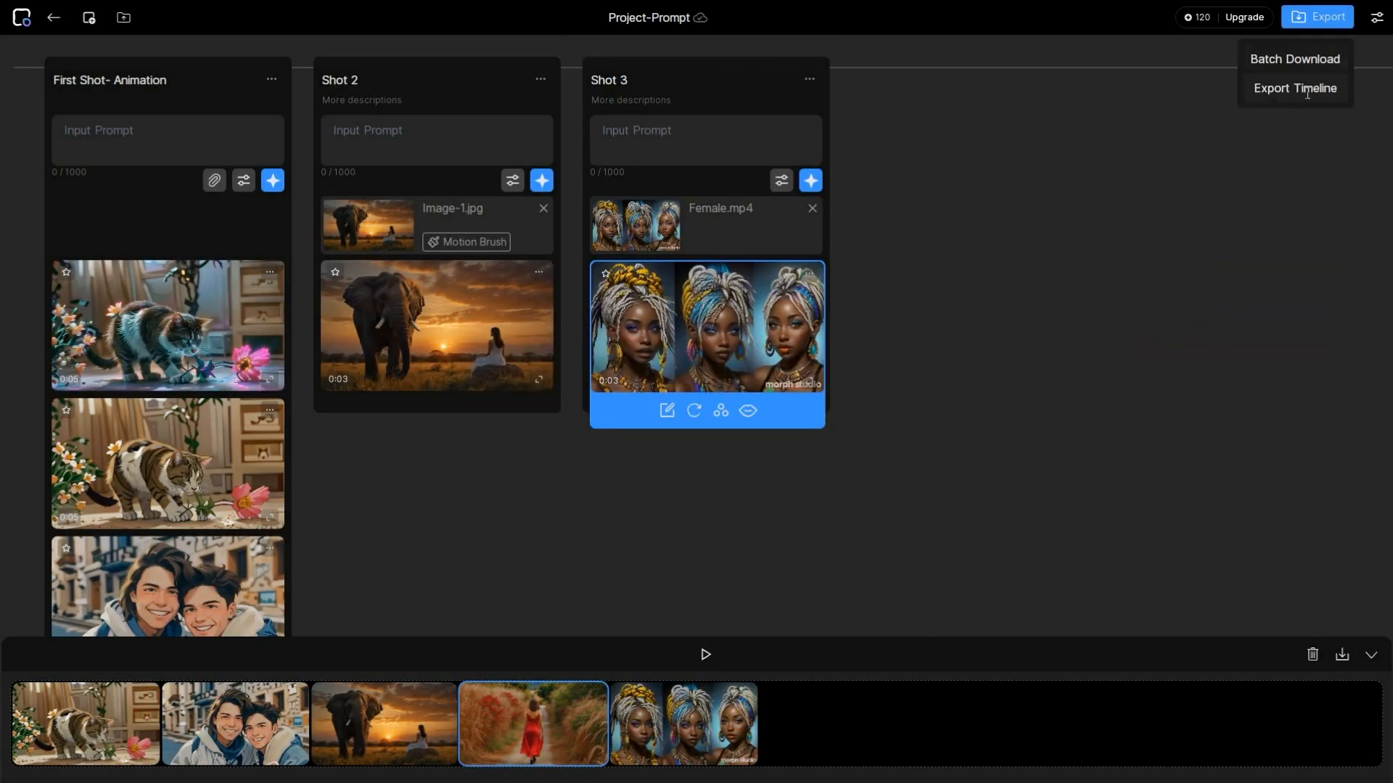
click(1294, 88)
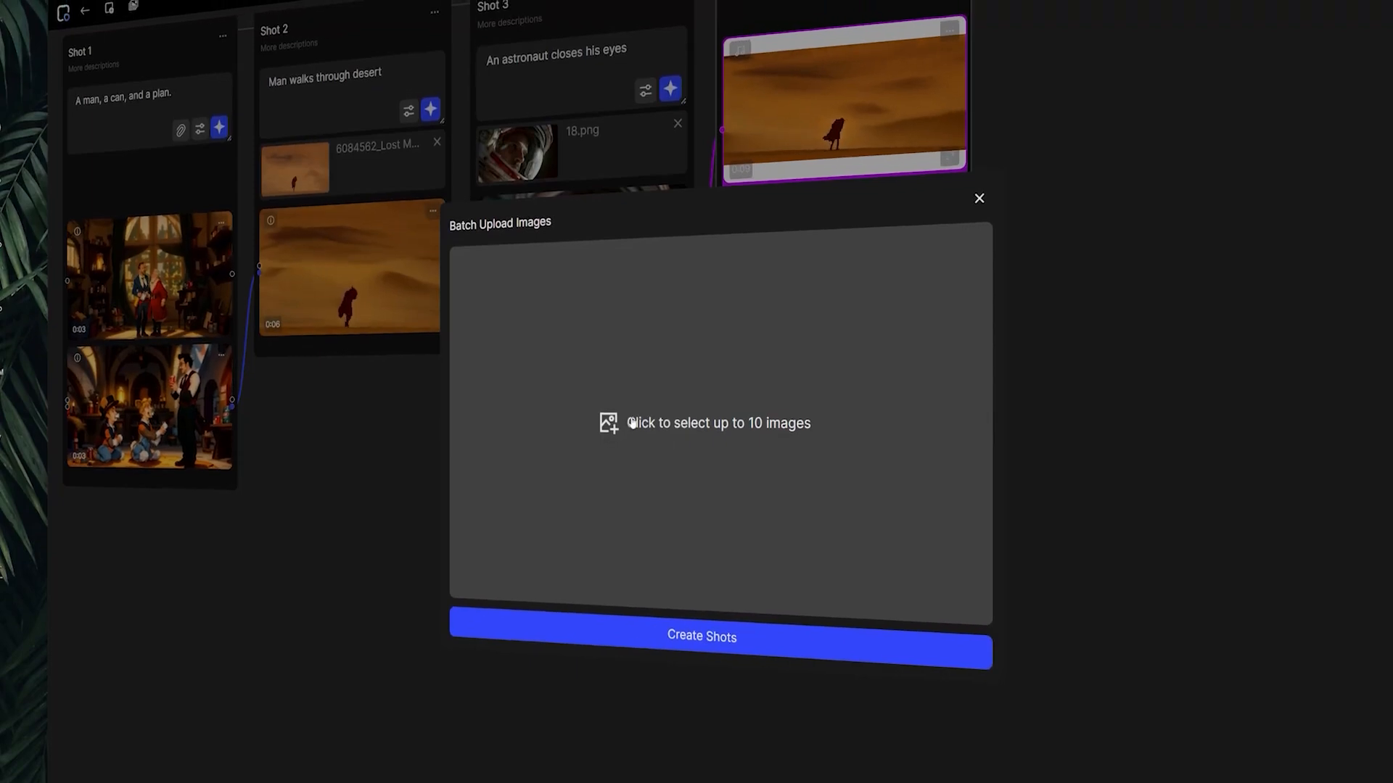
Upload eight astronaut and space images from the computer and create shots from them.
click(717, 422)
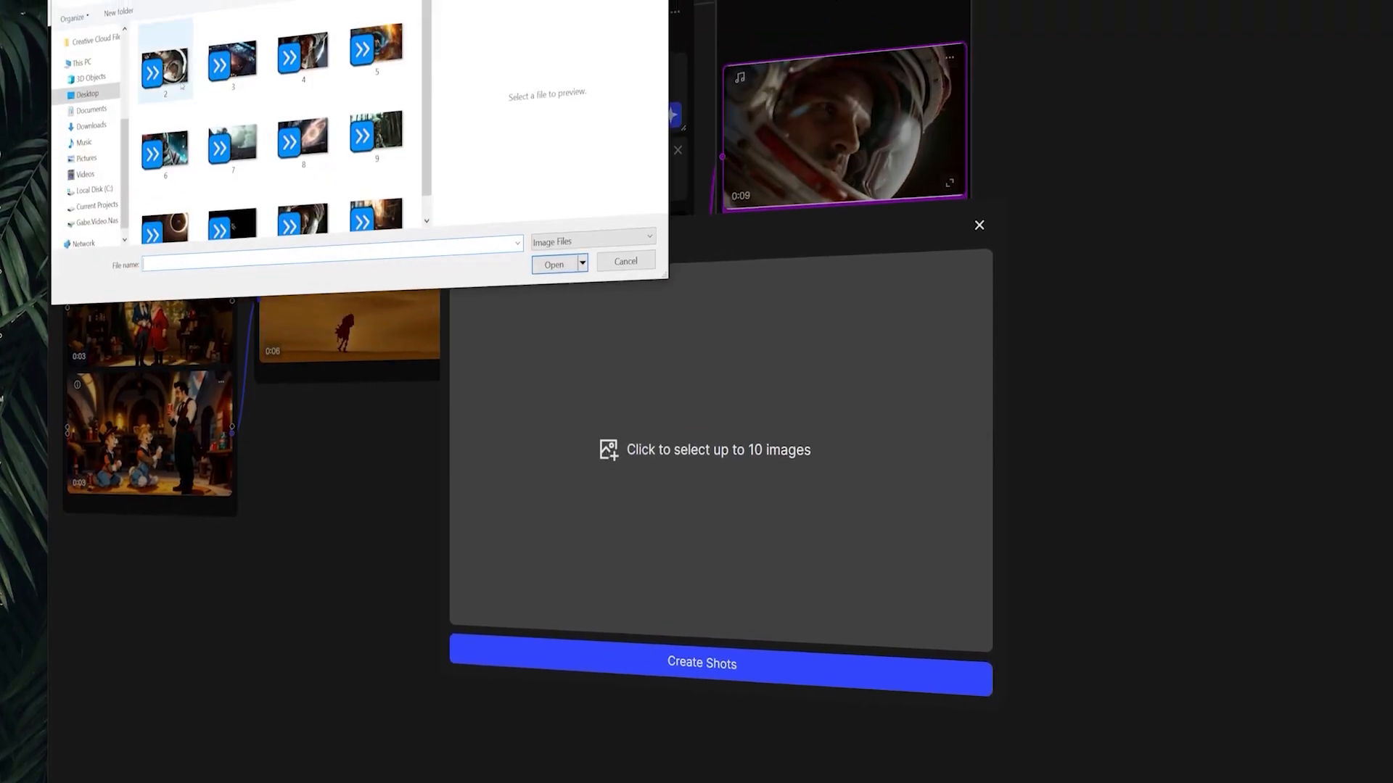
click(166, 72)
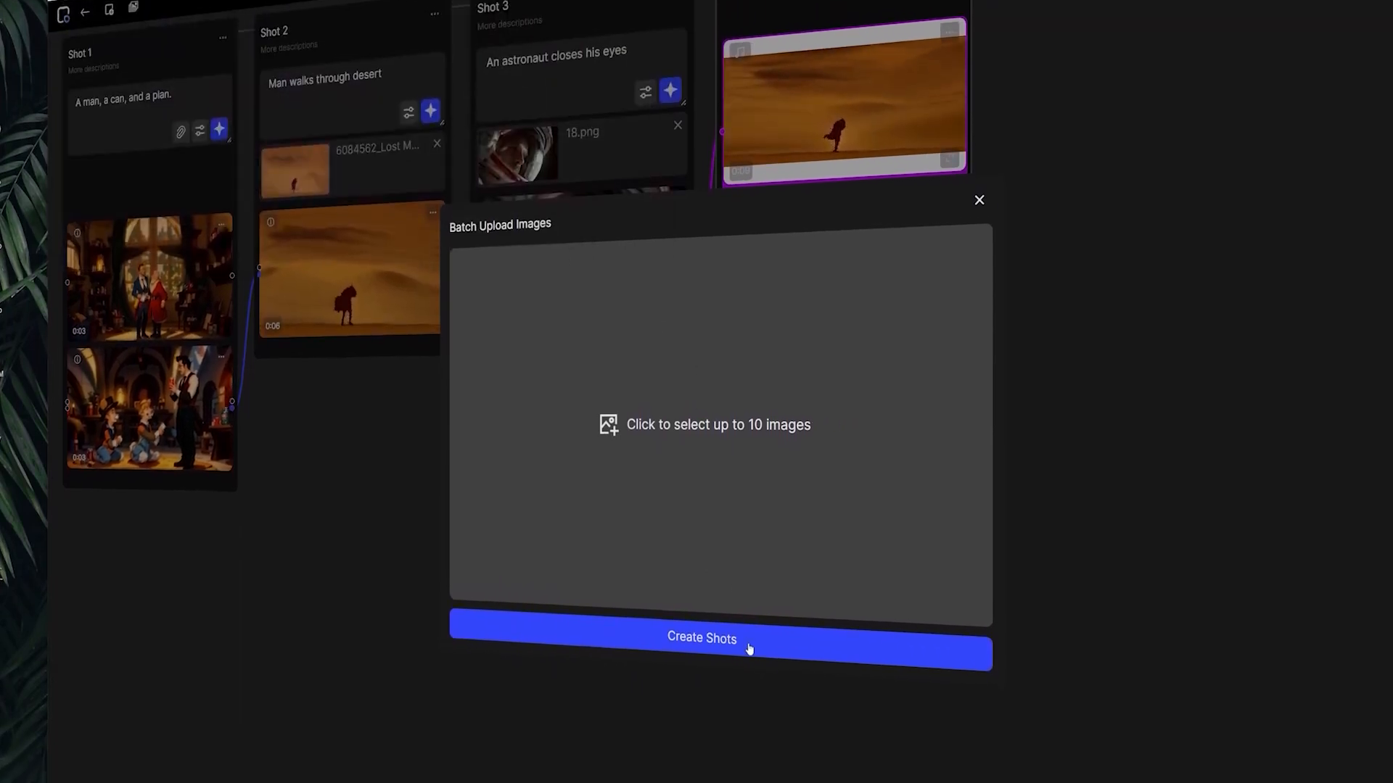
click(718, 425)
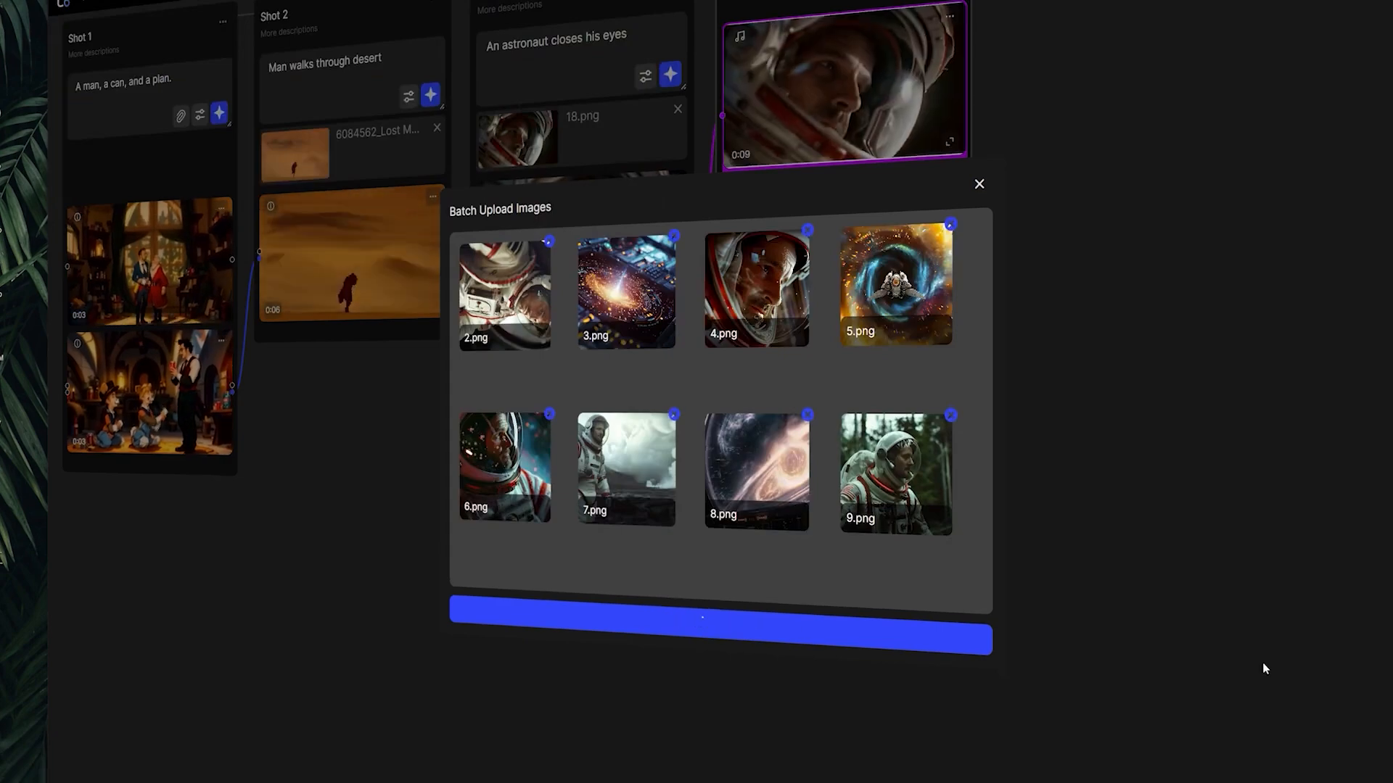
click(979, 184)
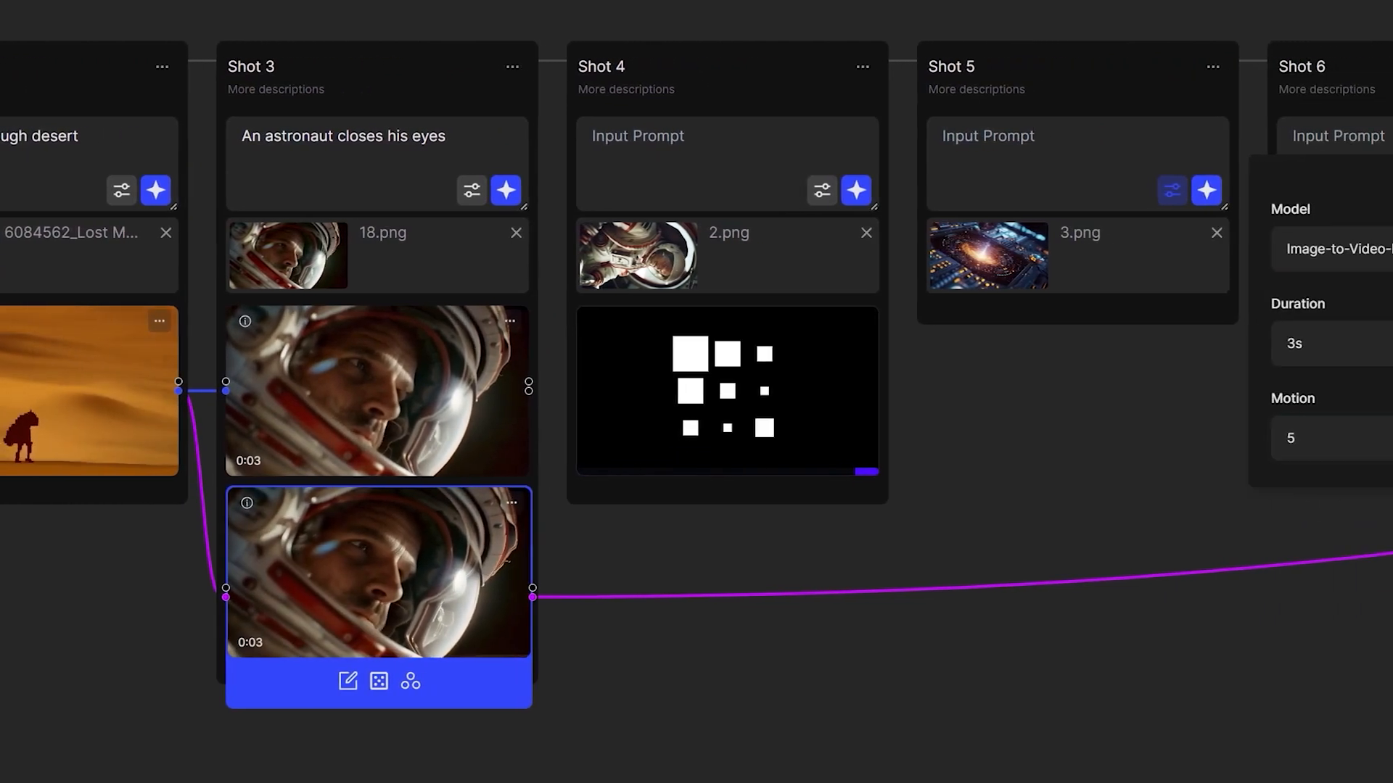
Enter the text 'consul' while starting generation for the shot made from 2.png.
text(consul)
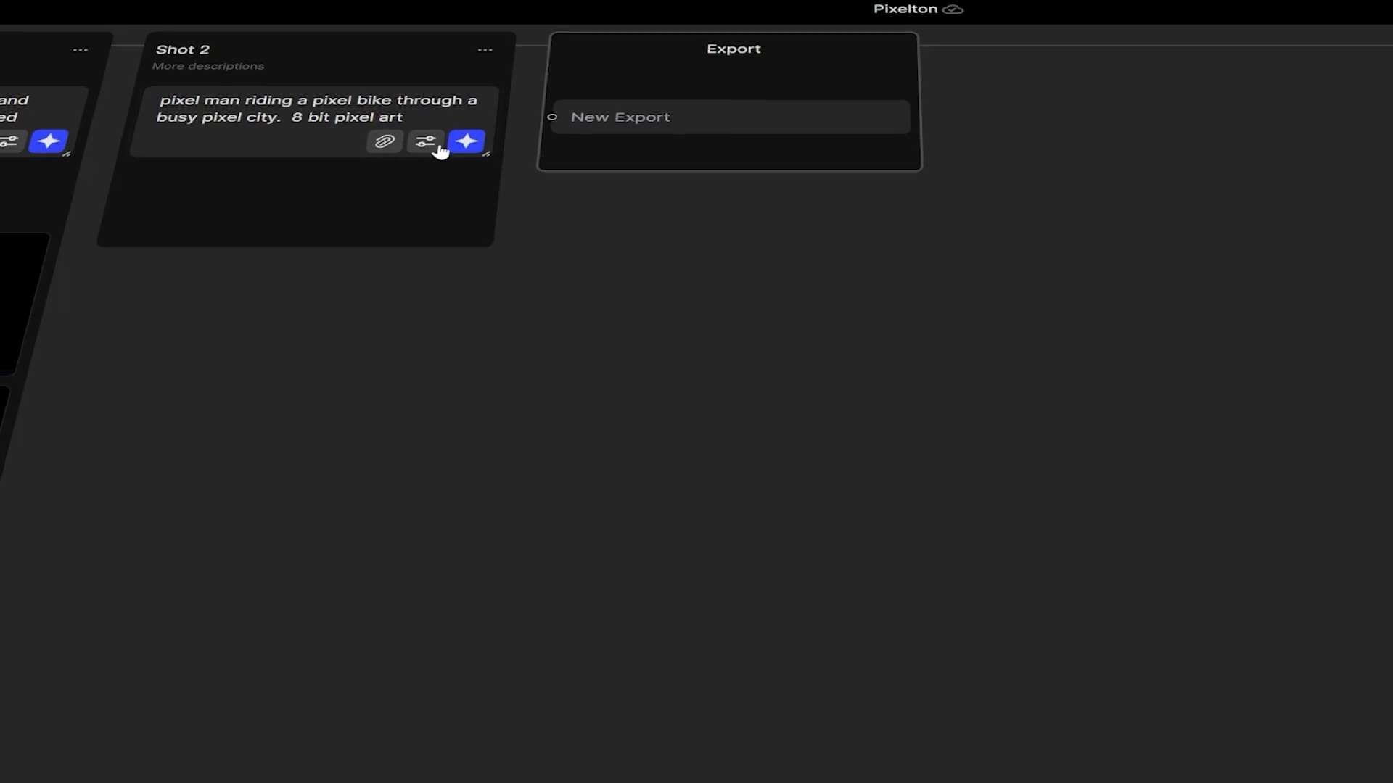
View the Model, Camera, Duration and Motion settings for the pixel city Shot 2.
click(425, 140)
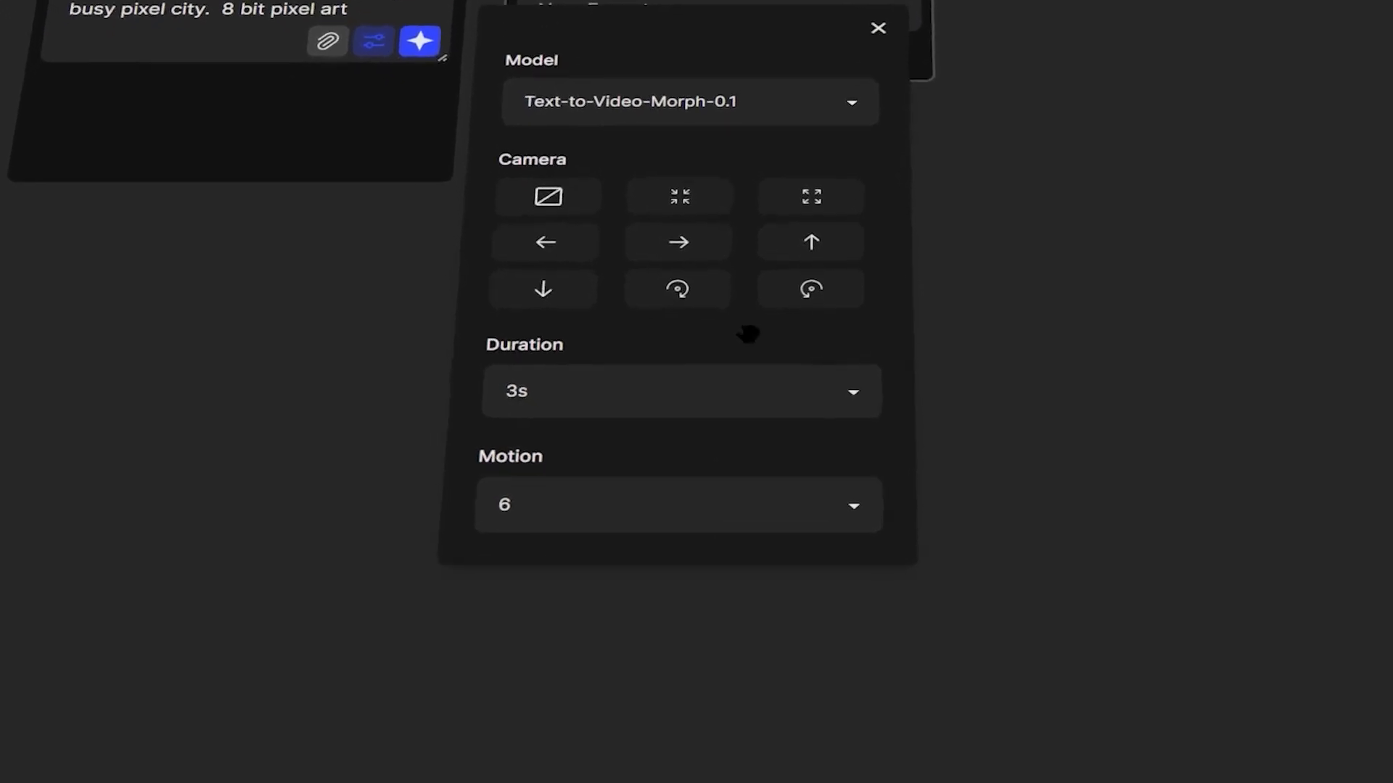
click(878, 28)
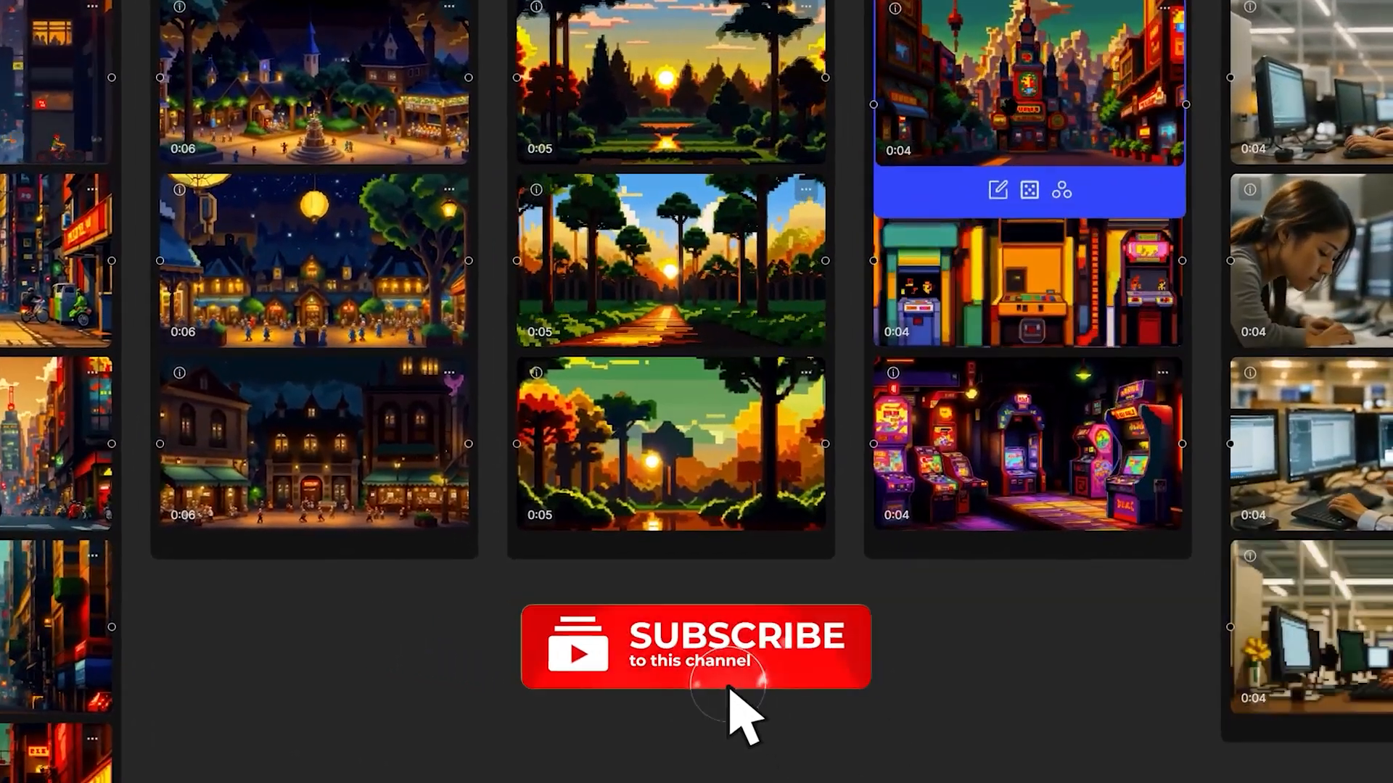